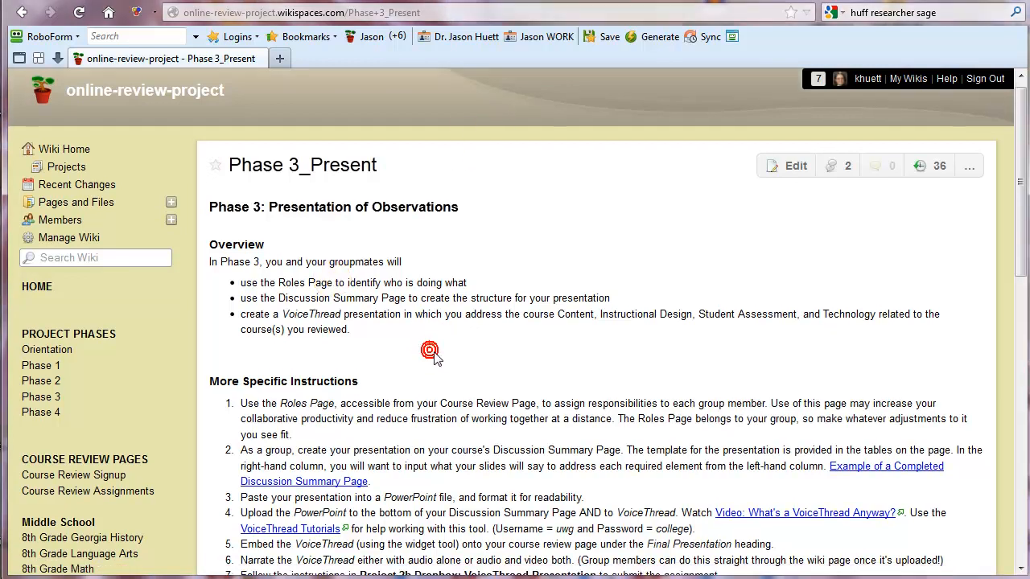
Step: Review the Phase 3_Present instructions, then go to the 8th Grade Georgia History course review page
scroll(down, 3)
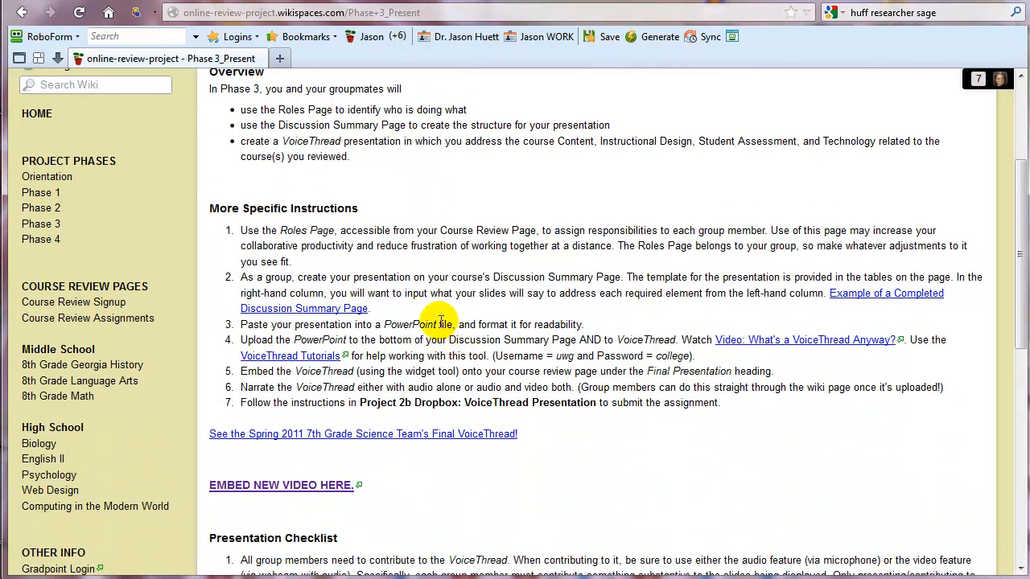
mouse_move(287, 238)
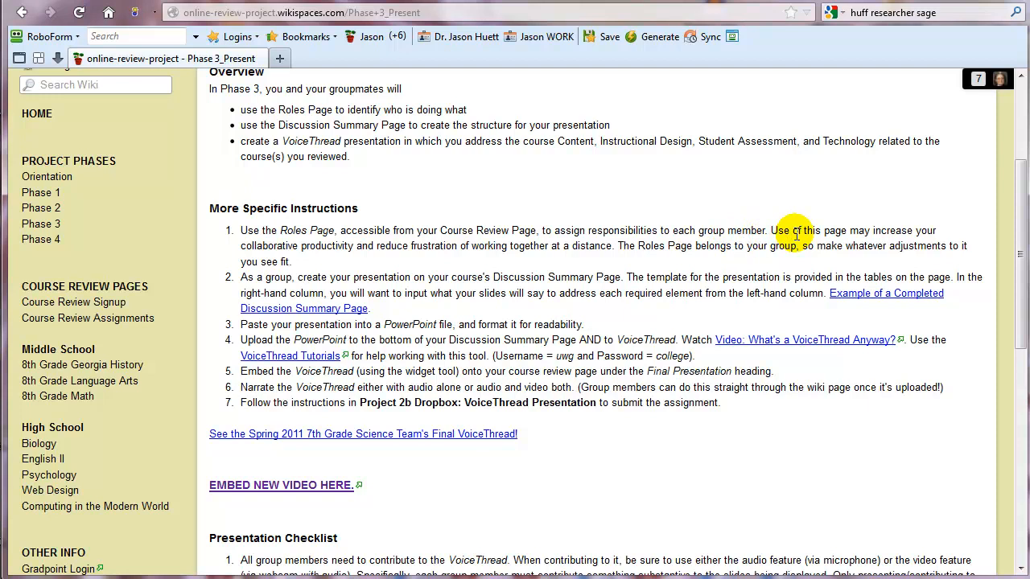
mouse_move(395, 256)
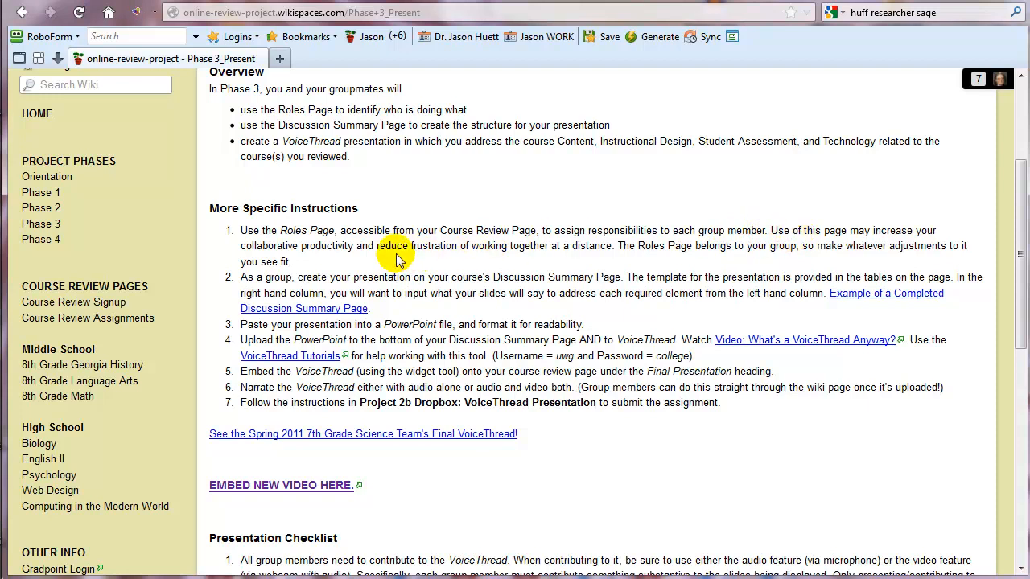
mouse_move(428, 245)
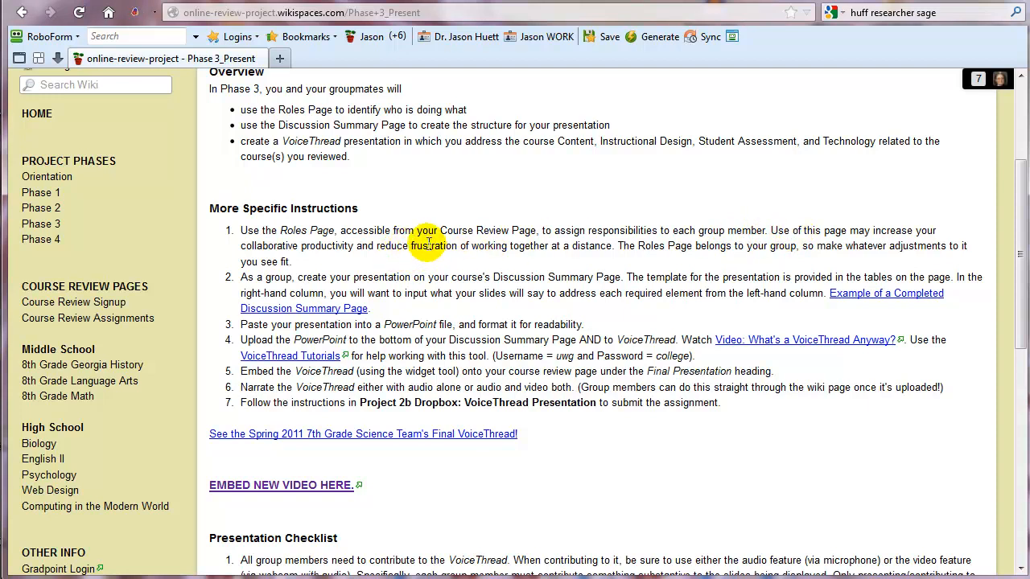
mouse_move(82, 364)
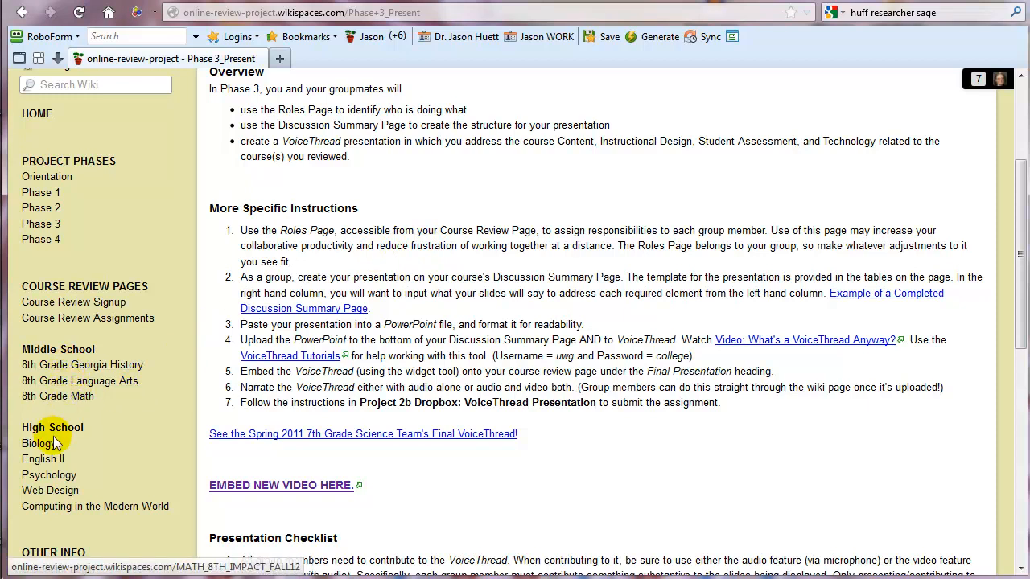
mouse_move(82, 364)
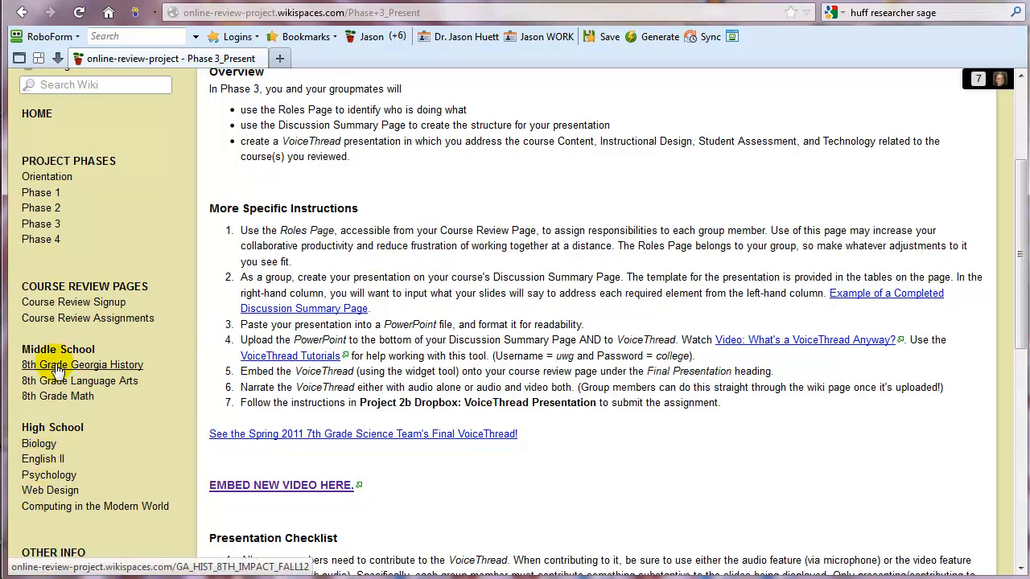
click(82, 364)
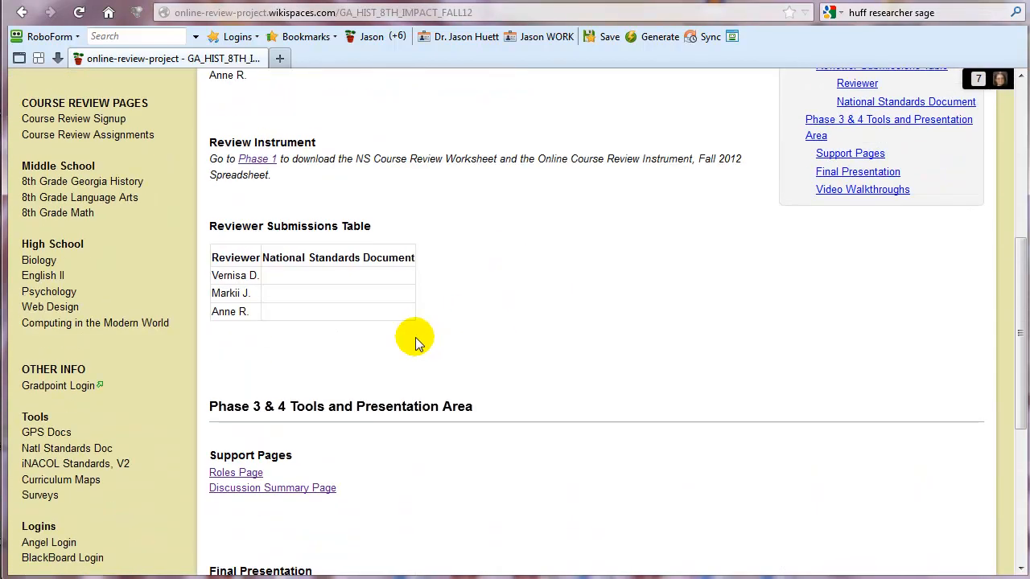
Step: Bring up the group's Roles Page and review its task tables
click(235, 196)
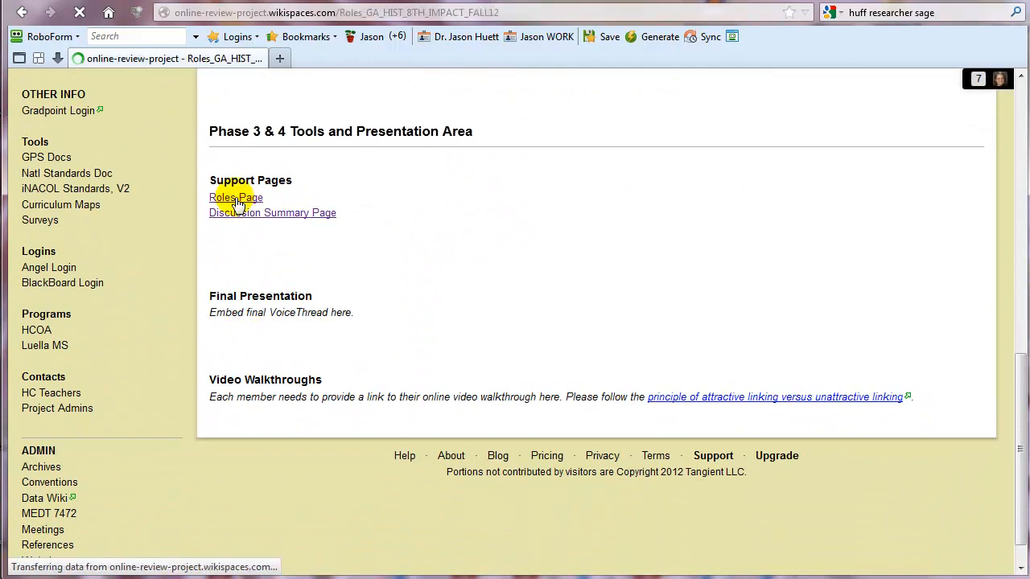
click(235, 197)
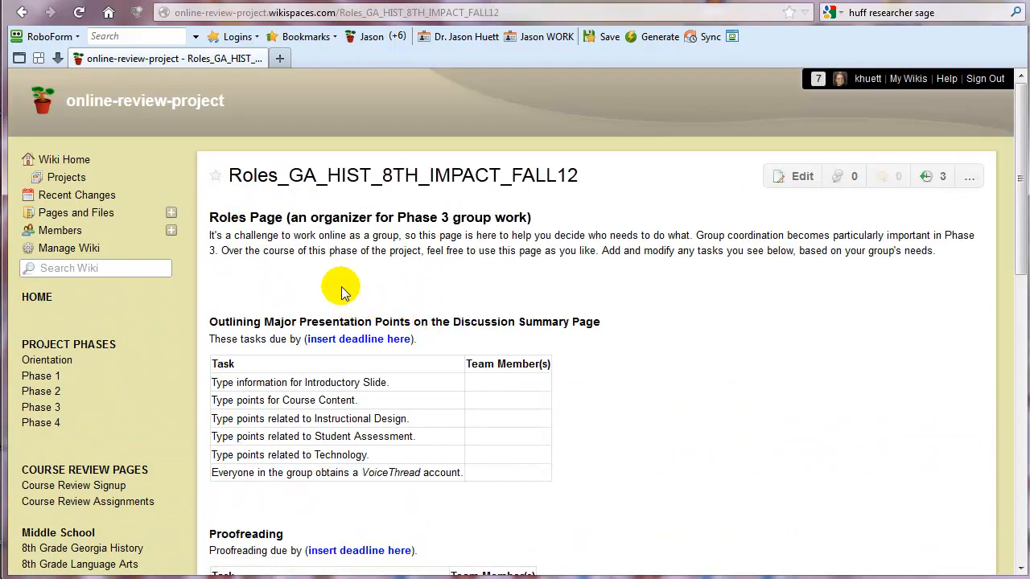
scroll(down, 3)
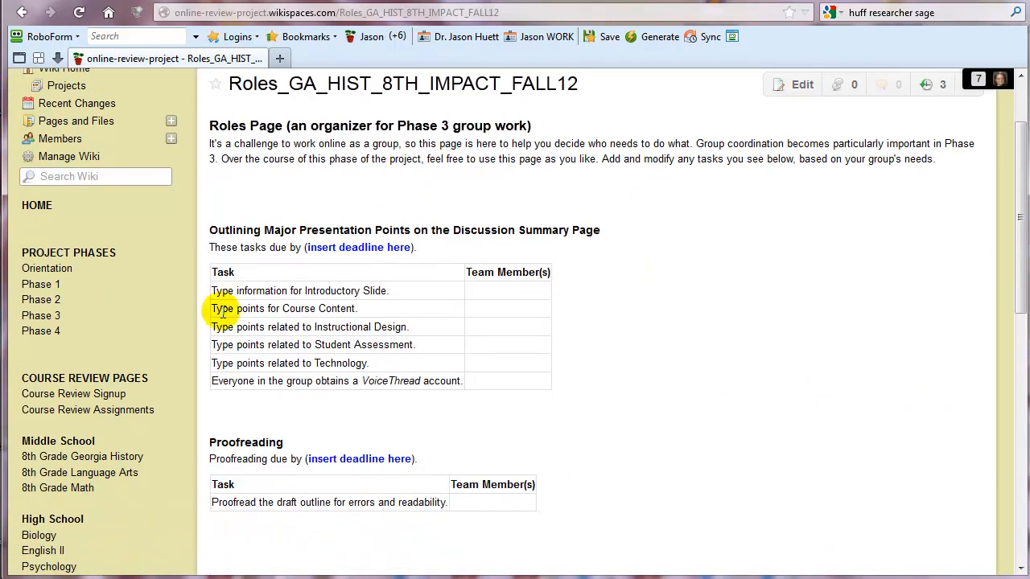
mouse_move(232, 425)
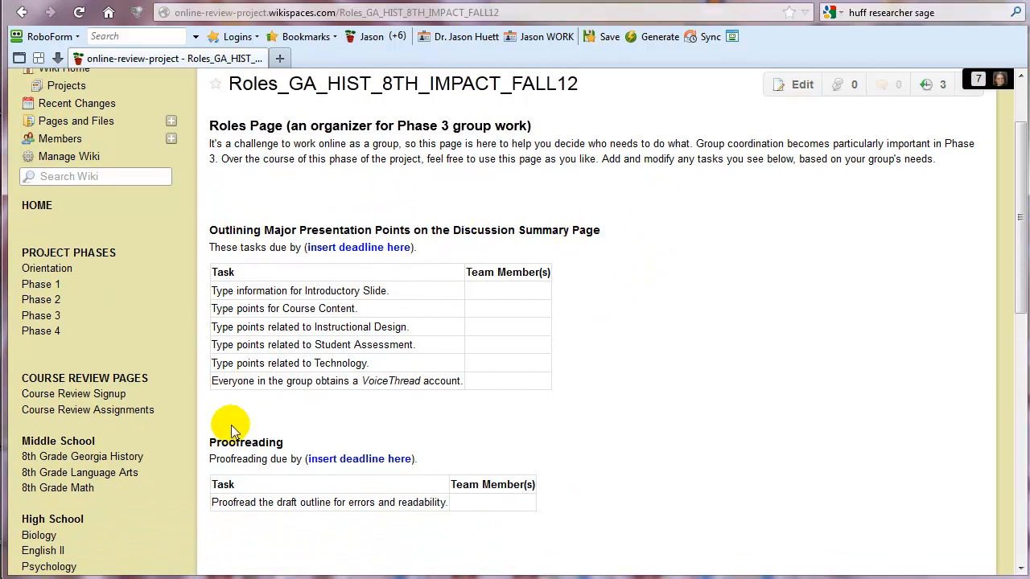
mouse_move(245, 225)
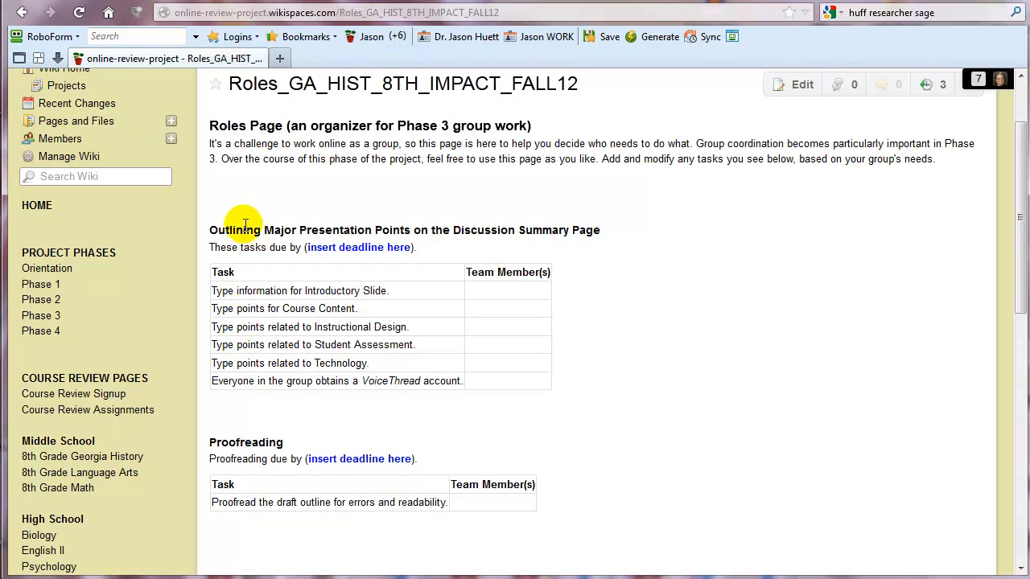
mouse_move(292, 232)
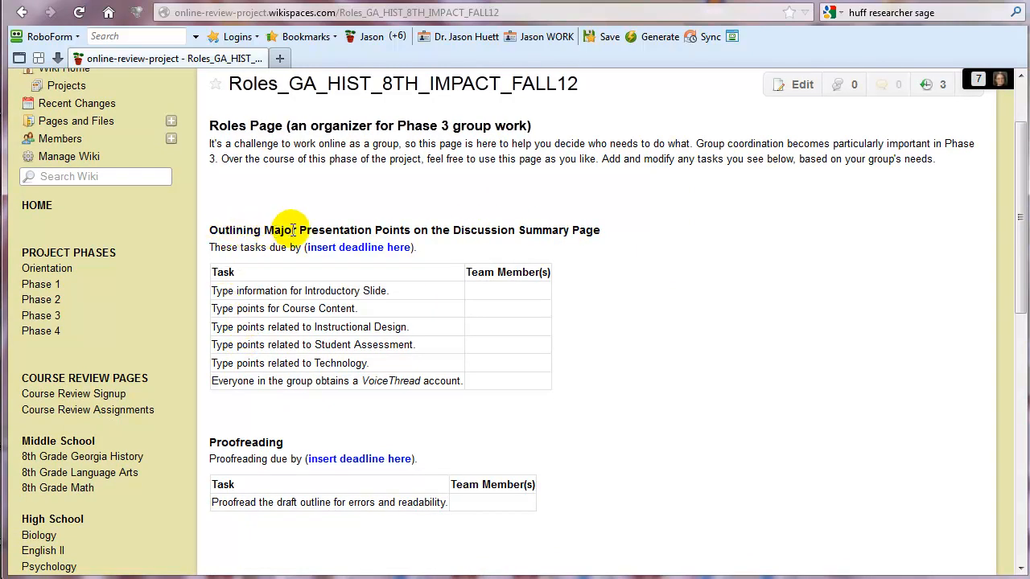
mouse_move(637, 238)
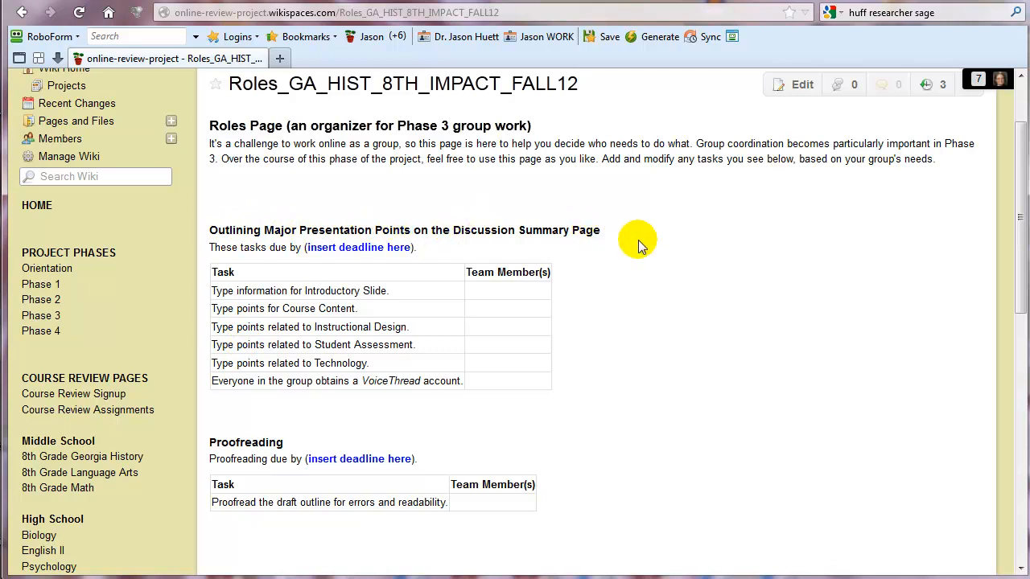
scroll(down, 3)
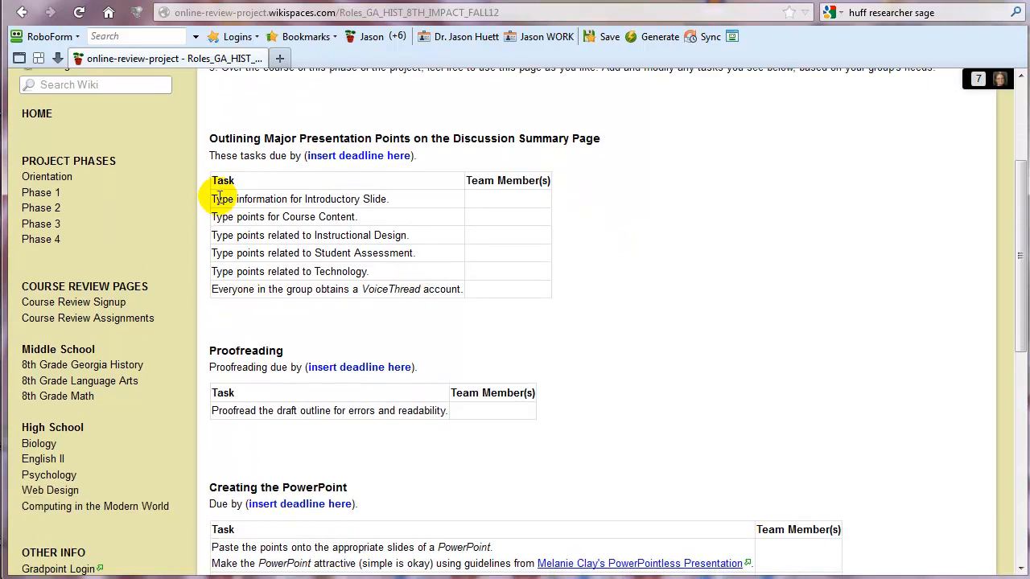
mouse_move(426, 201)
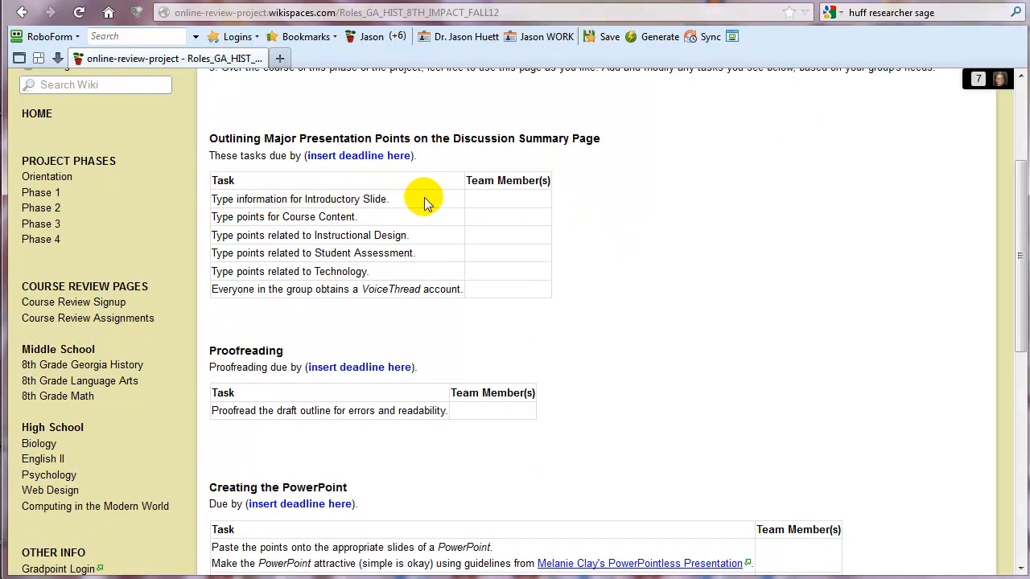
mouse_move(231, 219)
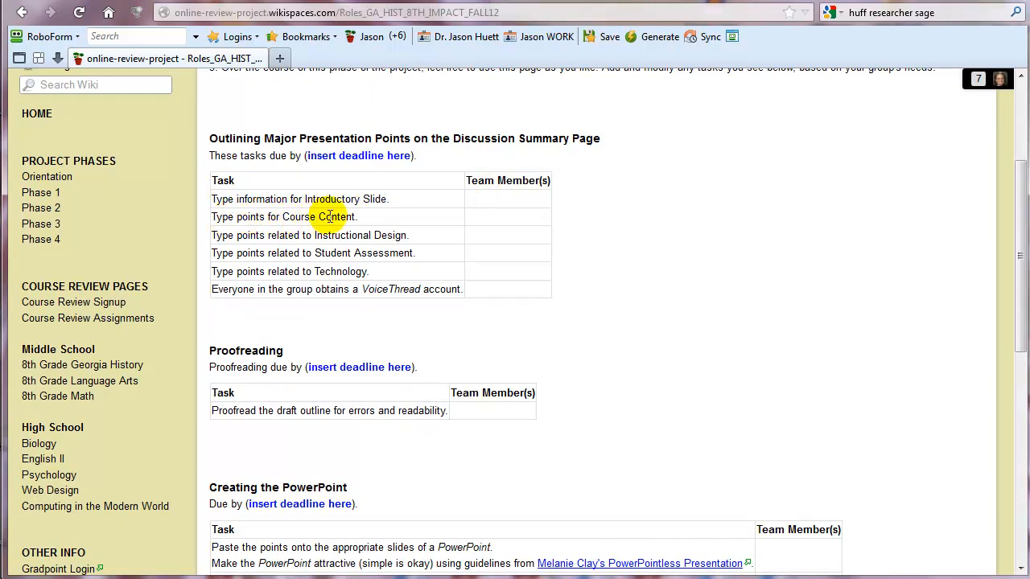
mouse_move(486, 217)
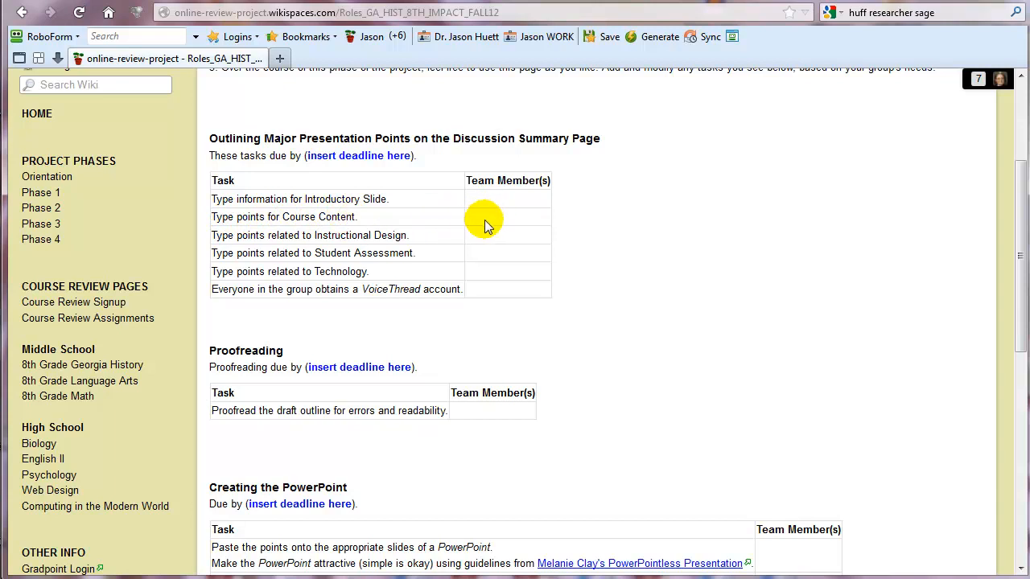
mouse_move(479, 224)
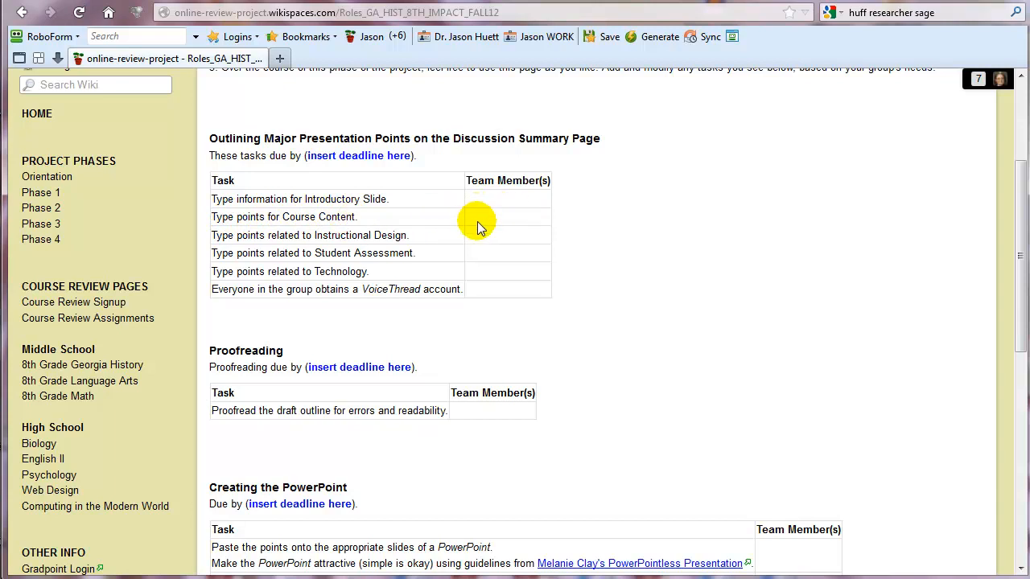
mouse_move(515, 223)
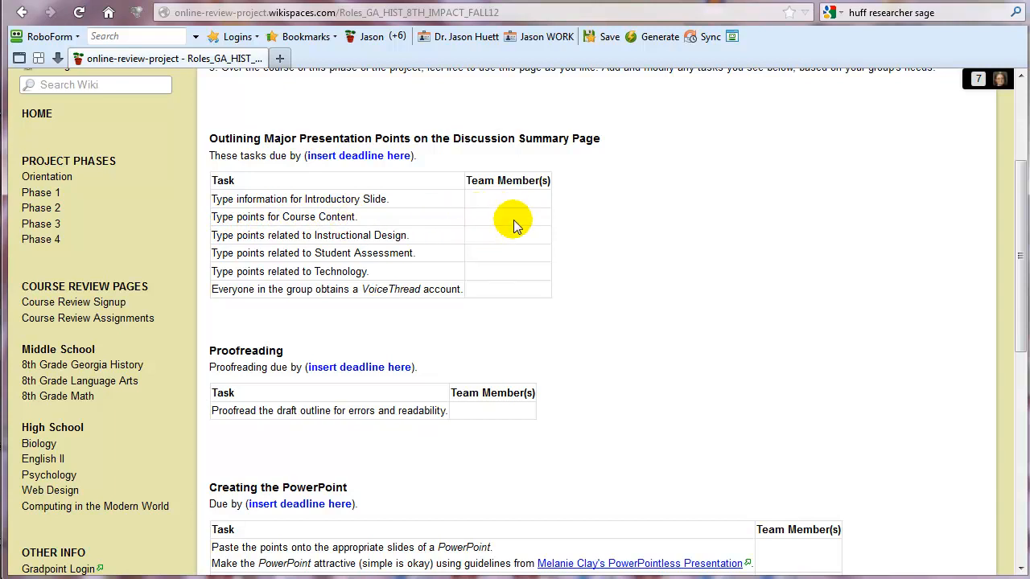
mouse_move(493, 222)
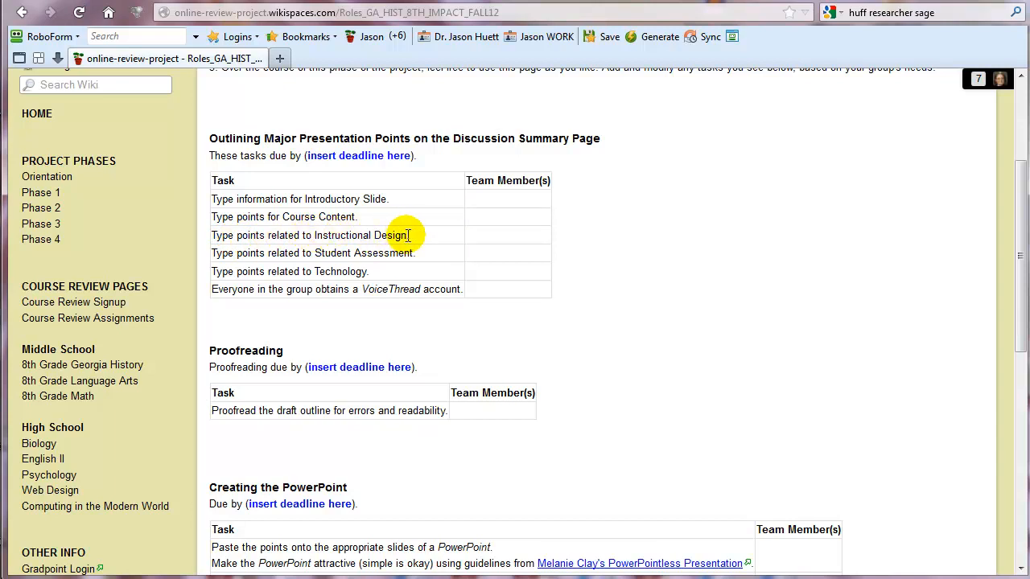
mouse_move(313, 218)
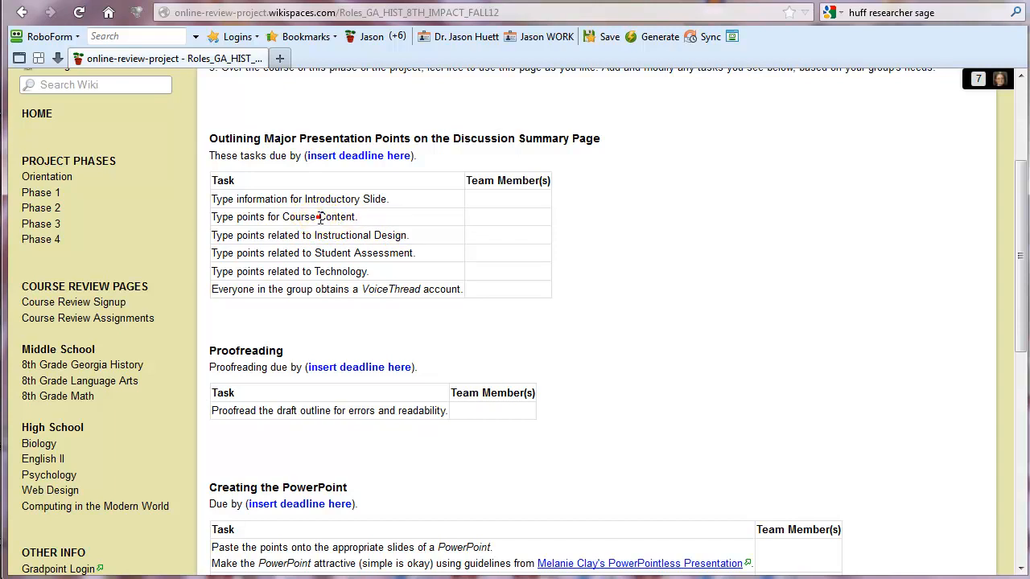
Step: Highlight Content and Instructional Design in the presentation-points task table, then move on to the proofreading tasks
double_click(338, 216)
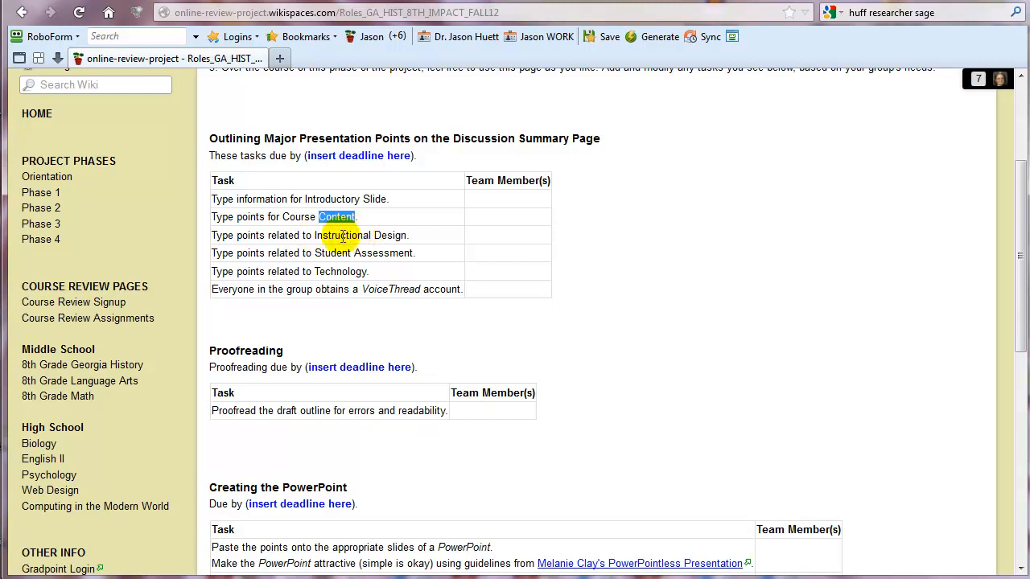
double_click(341, 235)
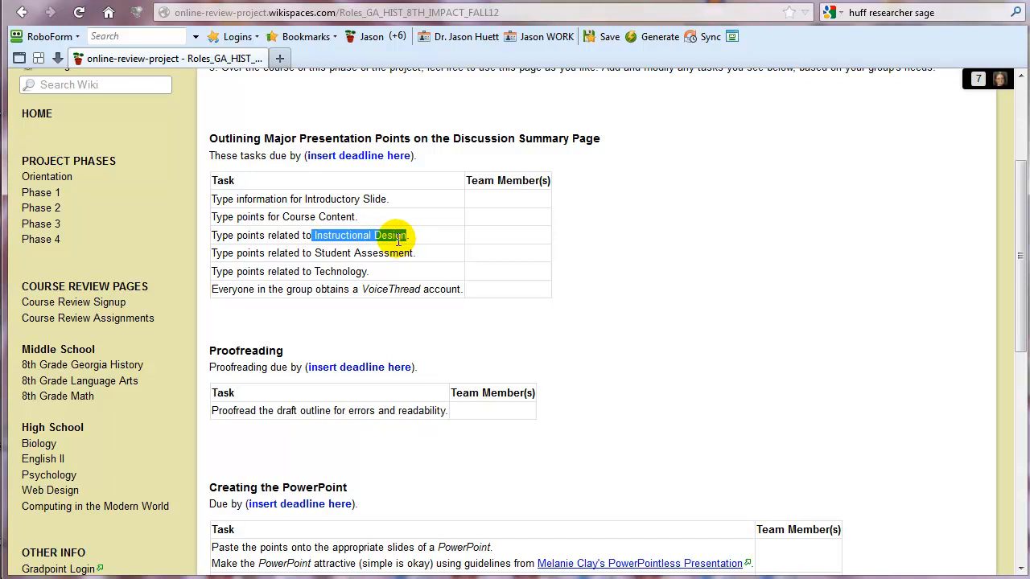
click(309, 281)
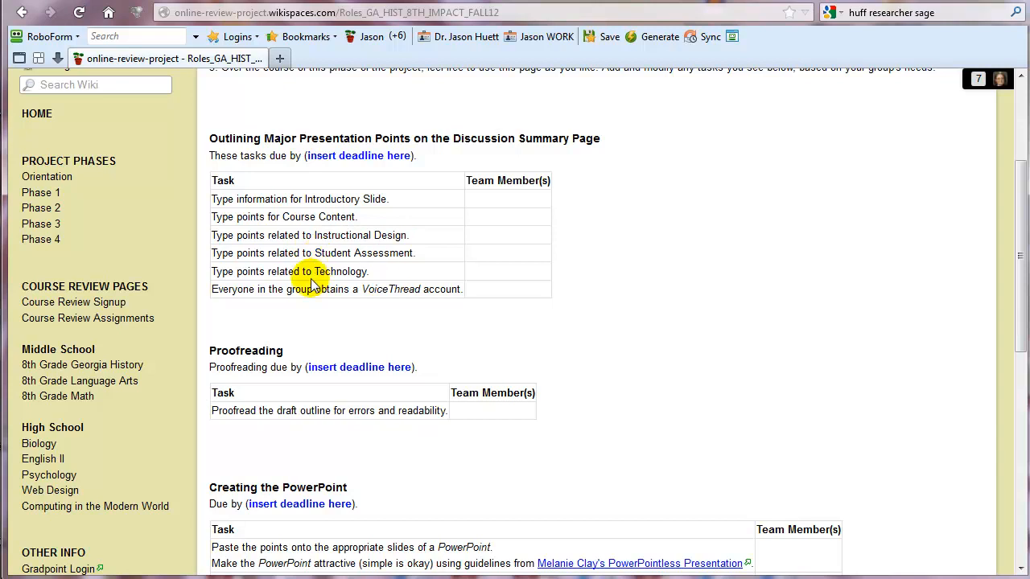
mouse_move(259, 290)
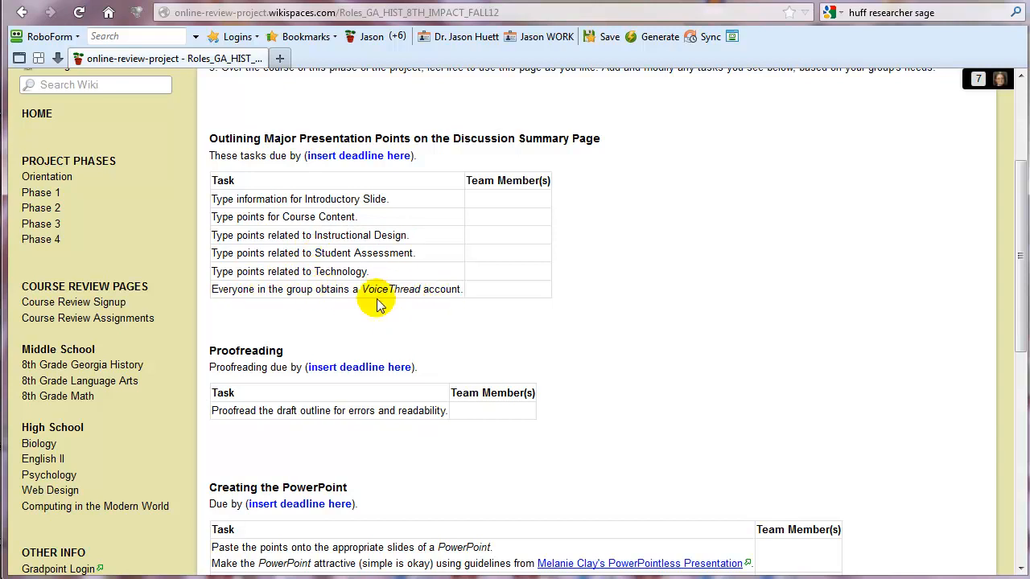
scroll(down, 3)
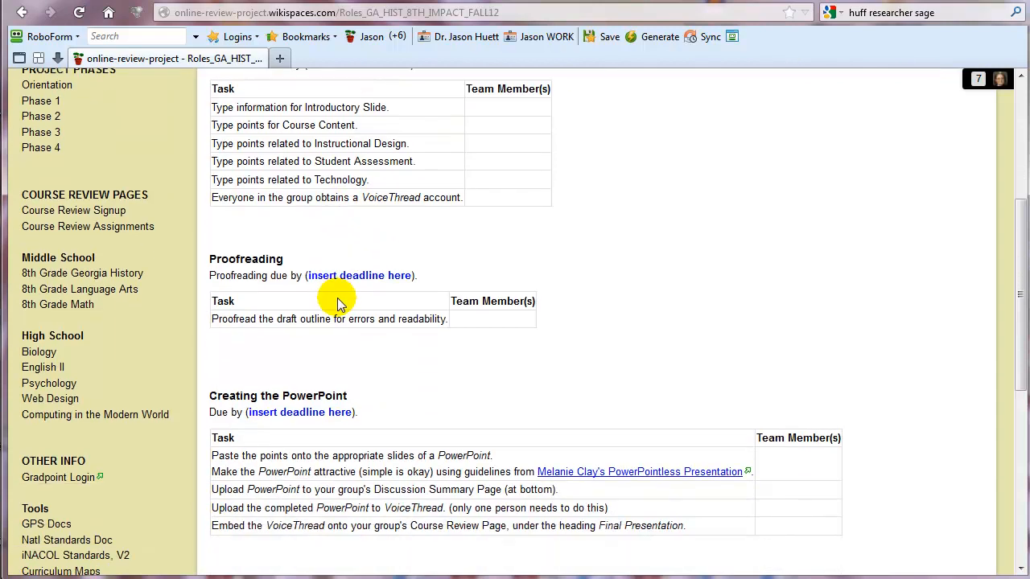
mouse_move(357, 227)
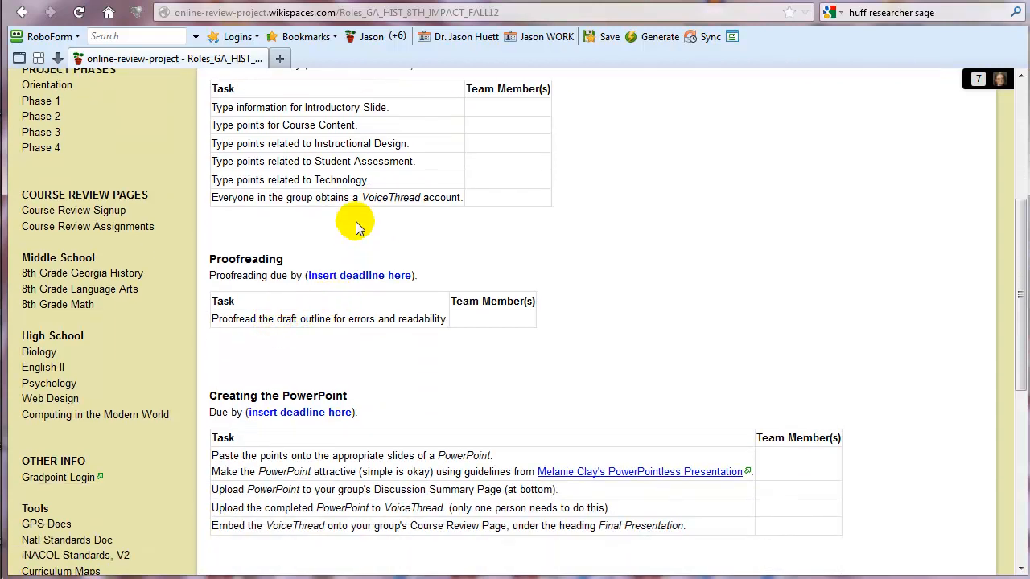
mouse_move(419, 197)
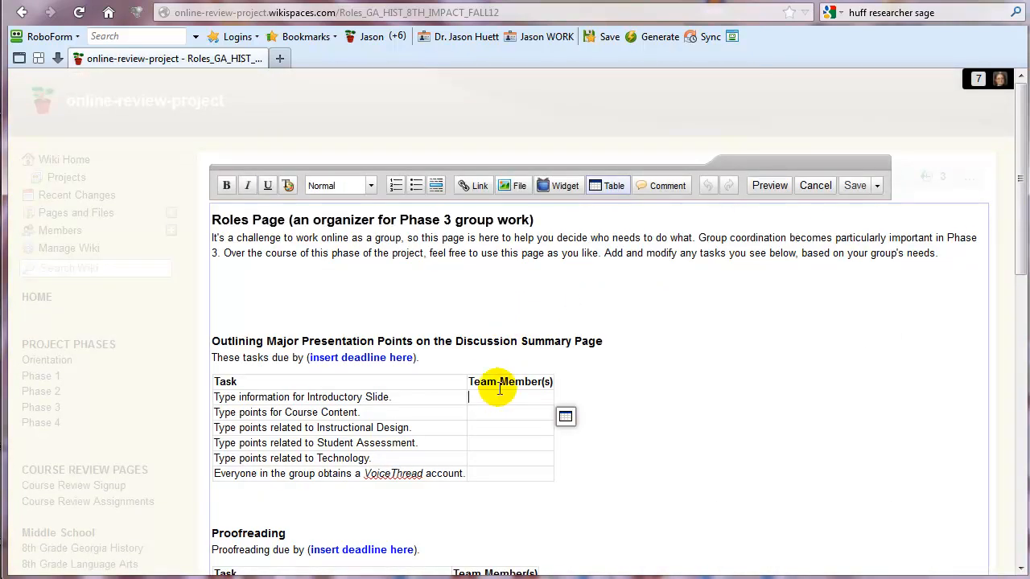
Step: Assign Kim to tasks and replace the presentation points deadline placeholder with Oct 20
text(Kim)
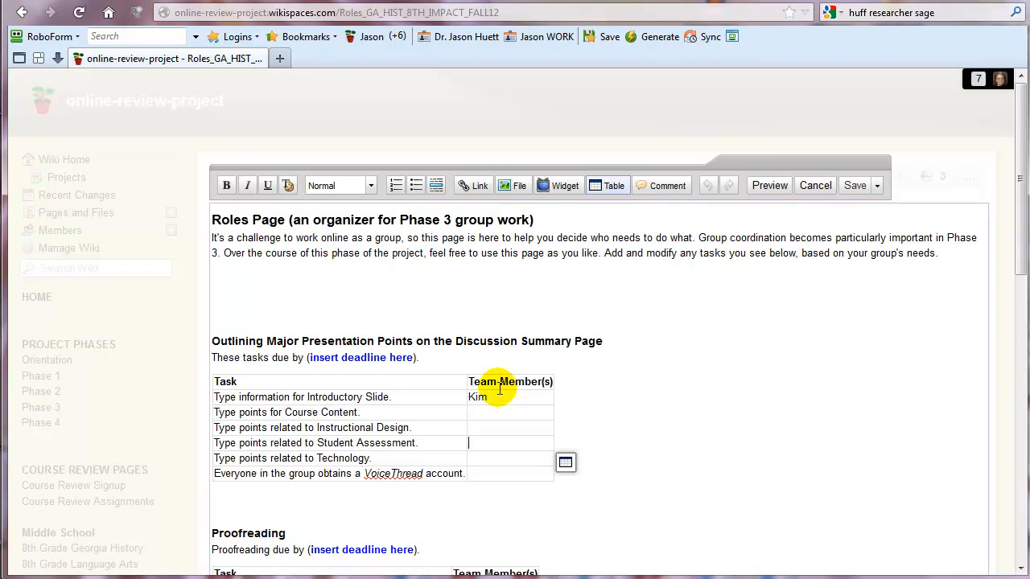
text(Kim)
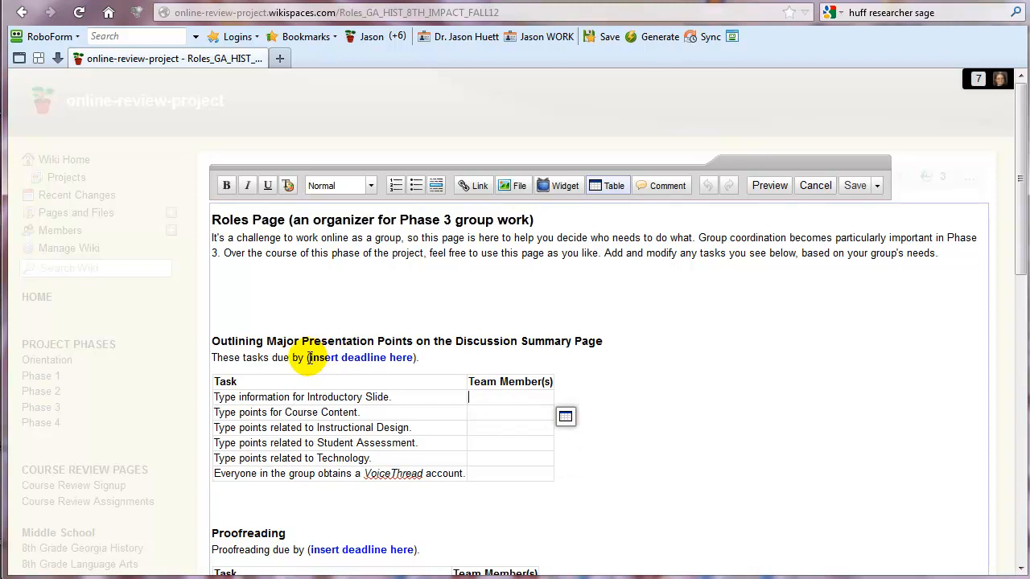
double_click(361, 357)
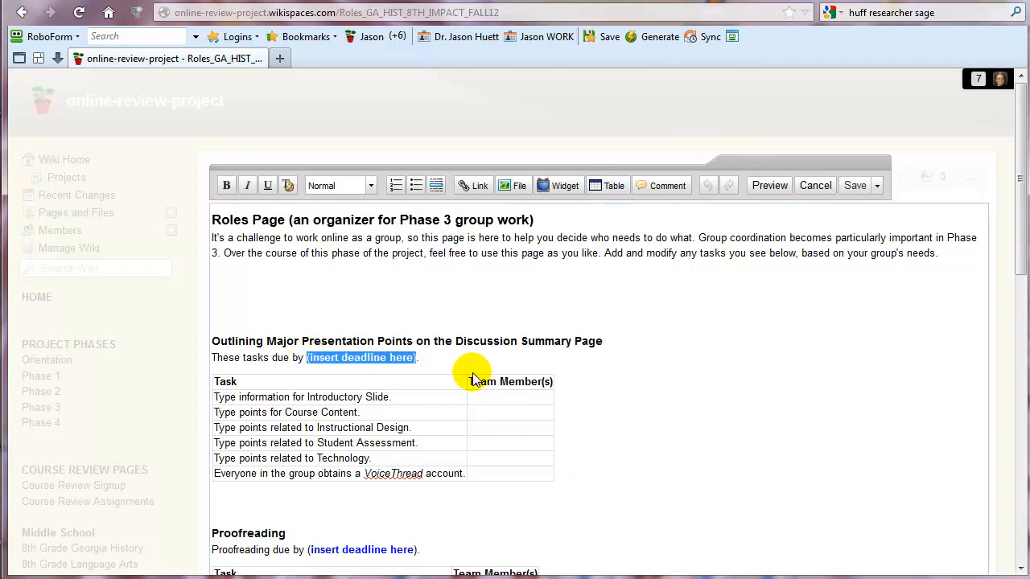
text(Oct)
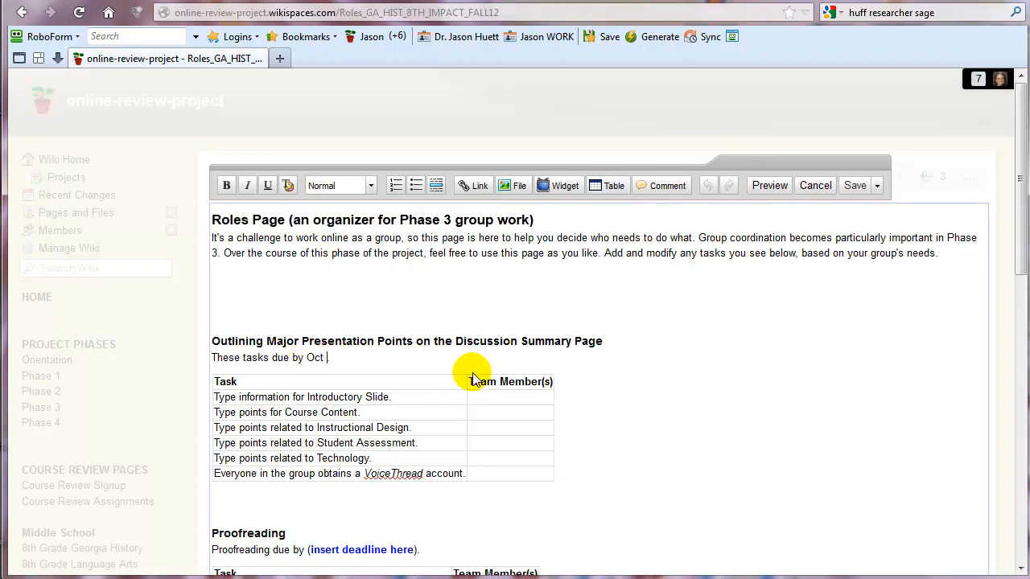
text(20.)
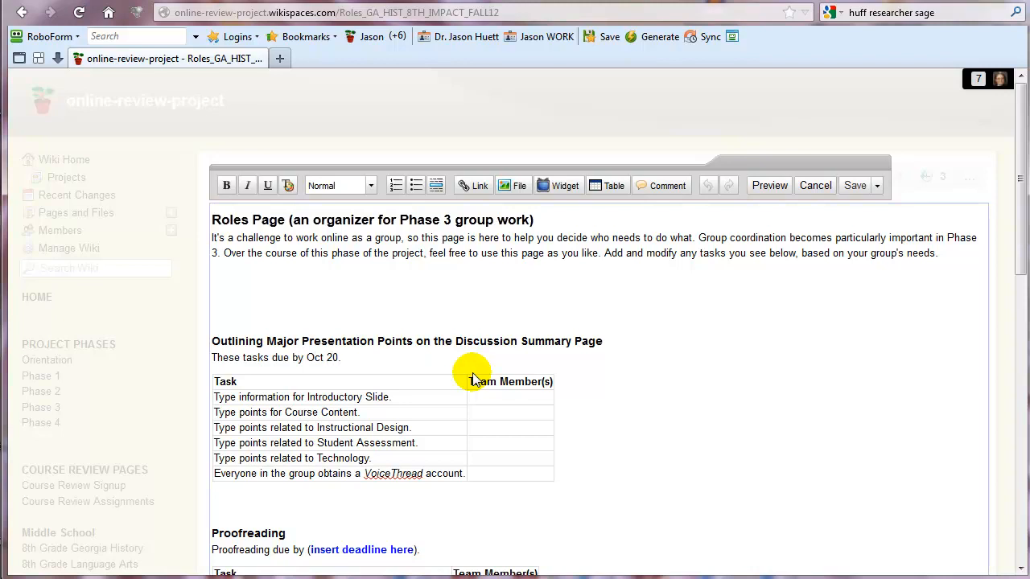
Step: Replace the proofreading deadline placeholder with an Oct deadline
scroll(down, 3)
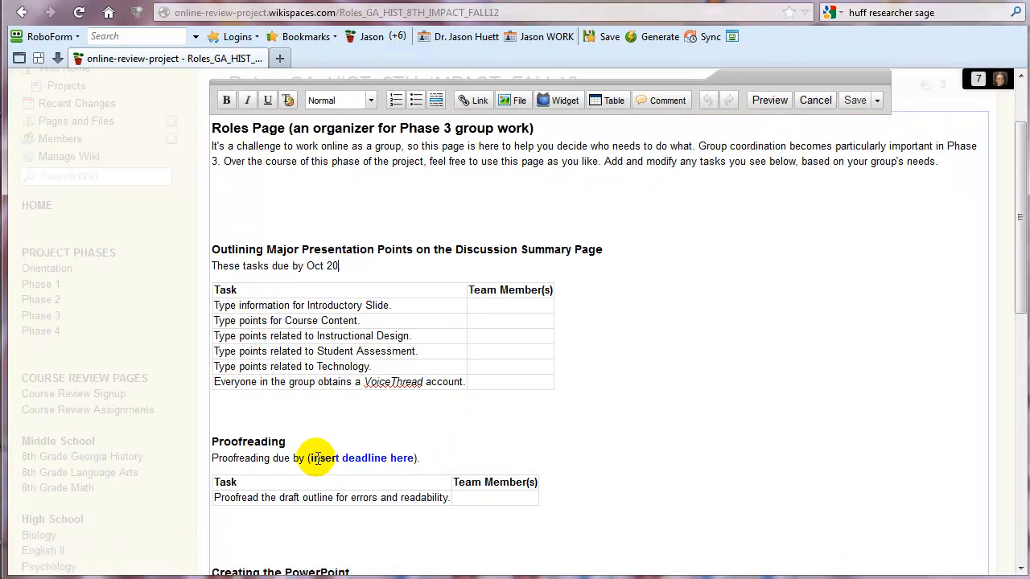
drag(314, 458, 415, 457)
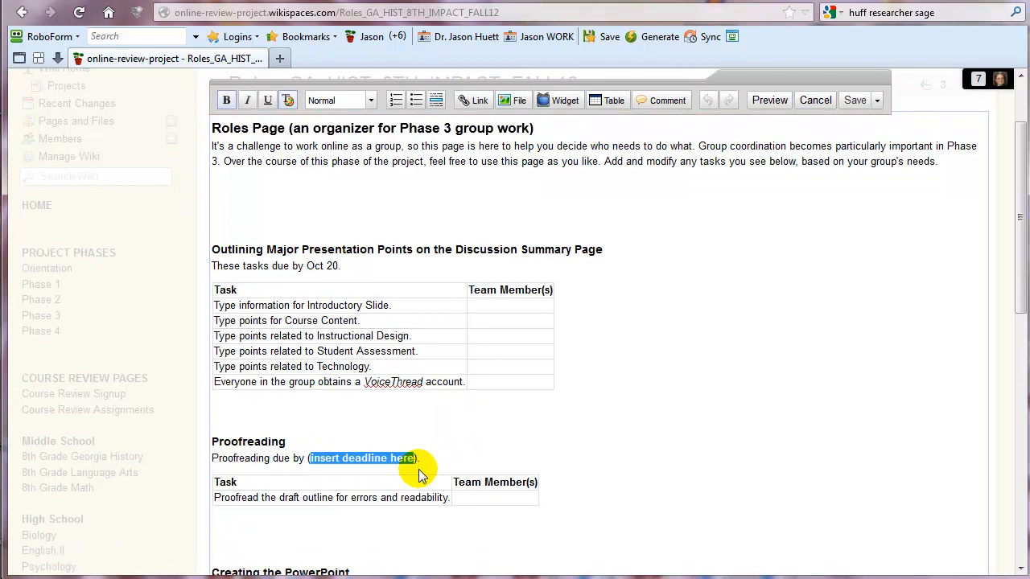
text(Oct)
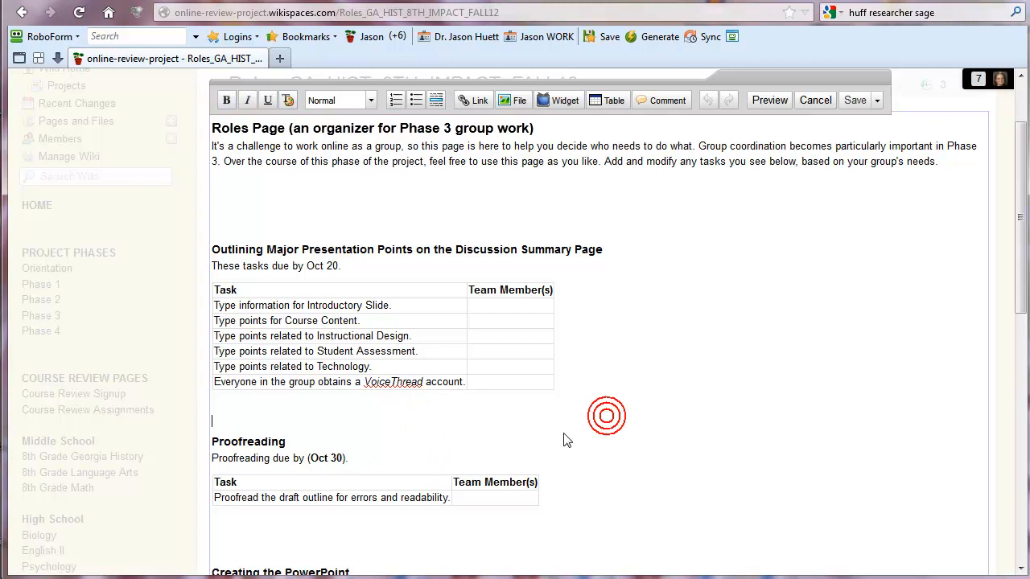
scroll(down, 3)
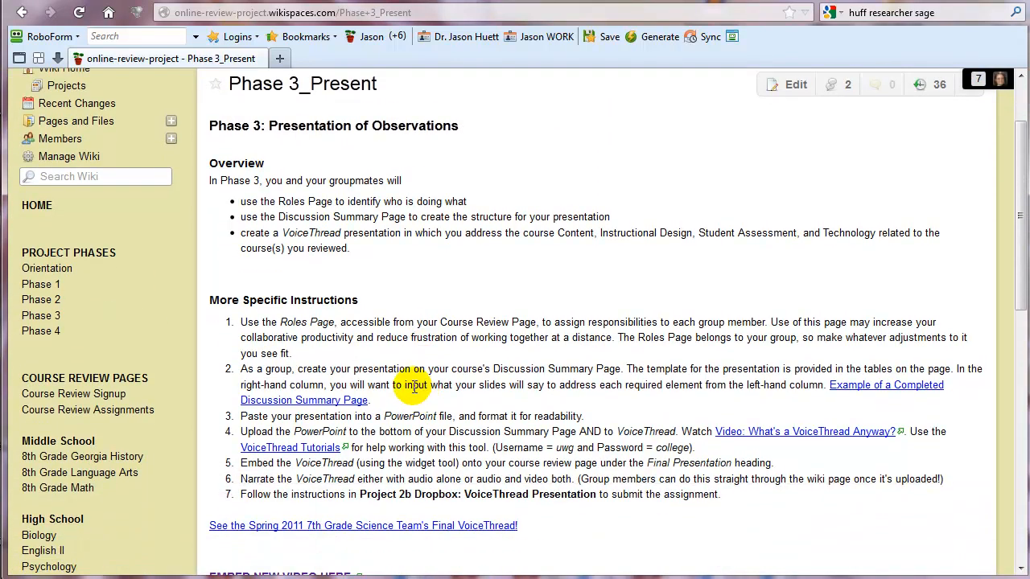
Step: Read through the More Specific Instructions on the Phase 3_Present page
scroll(down, 3)
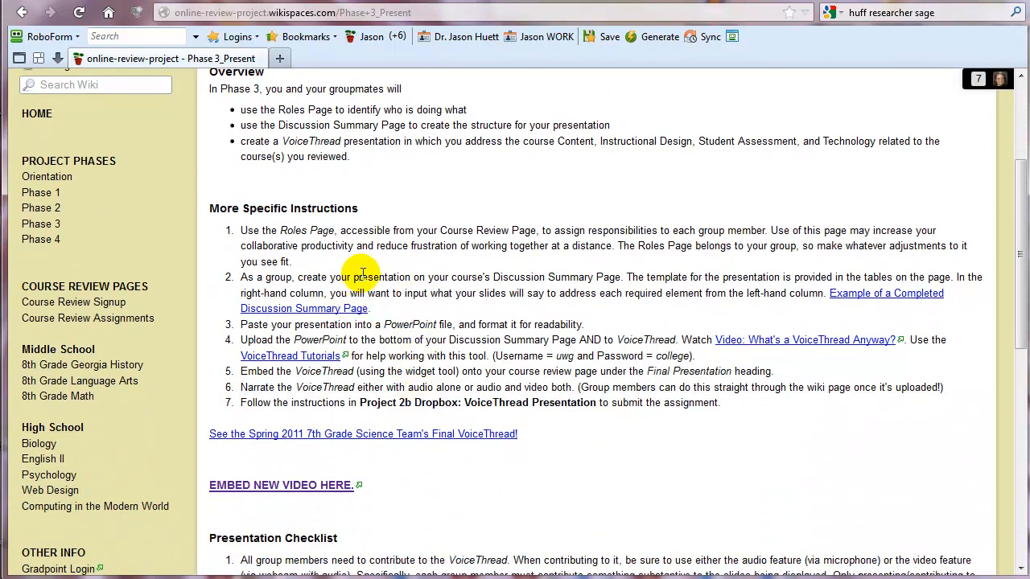
mouse_move(459, 287)
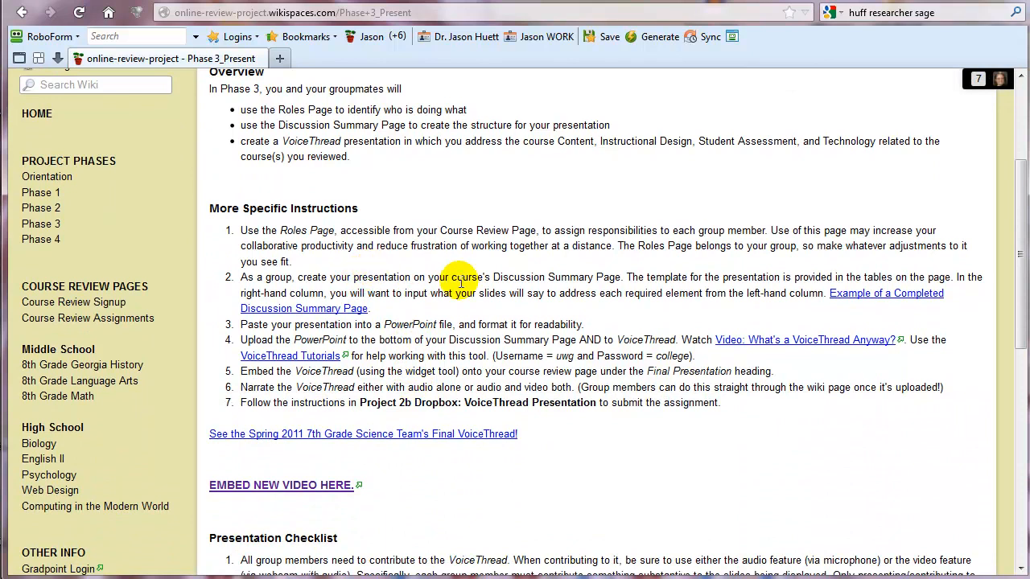
mouse_move(615, 283)
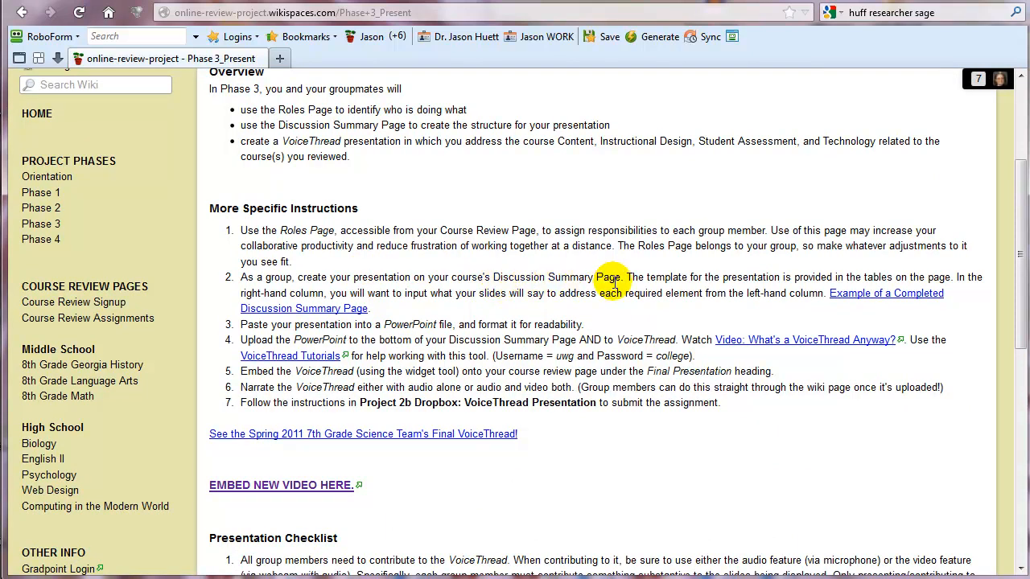
mouse_move(792, 278)
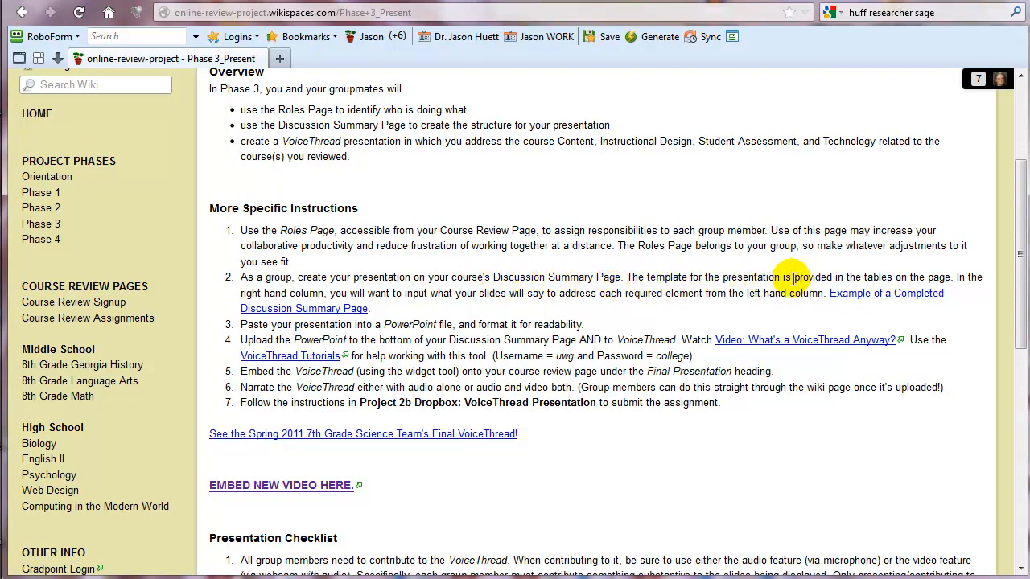
mouse_move(374, 293)
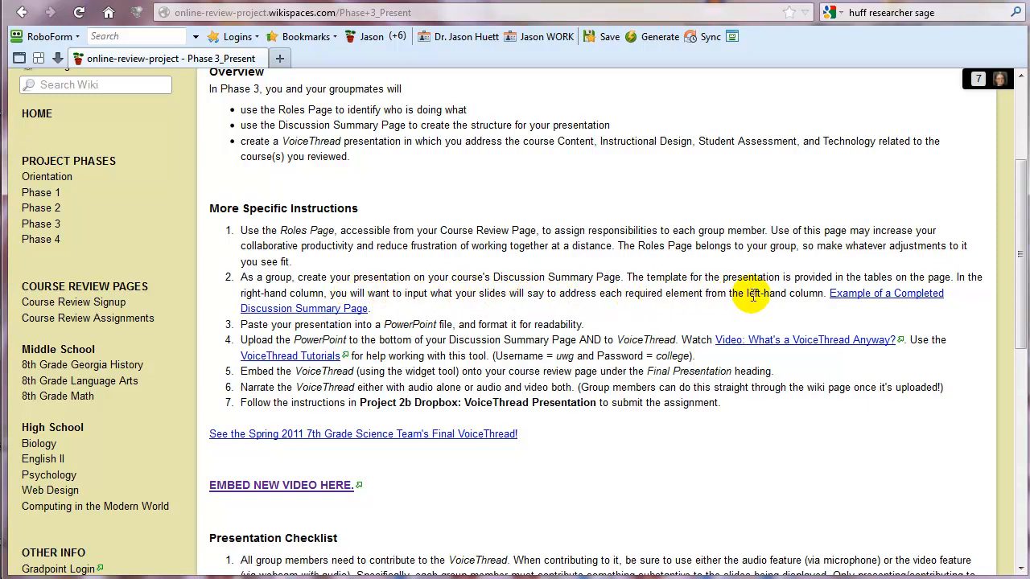
mouse_move(872, 296)
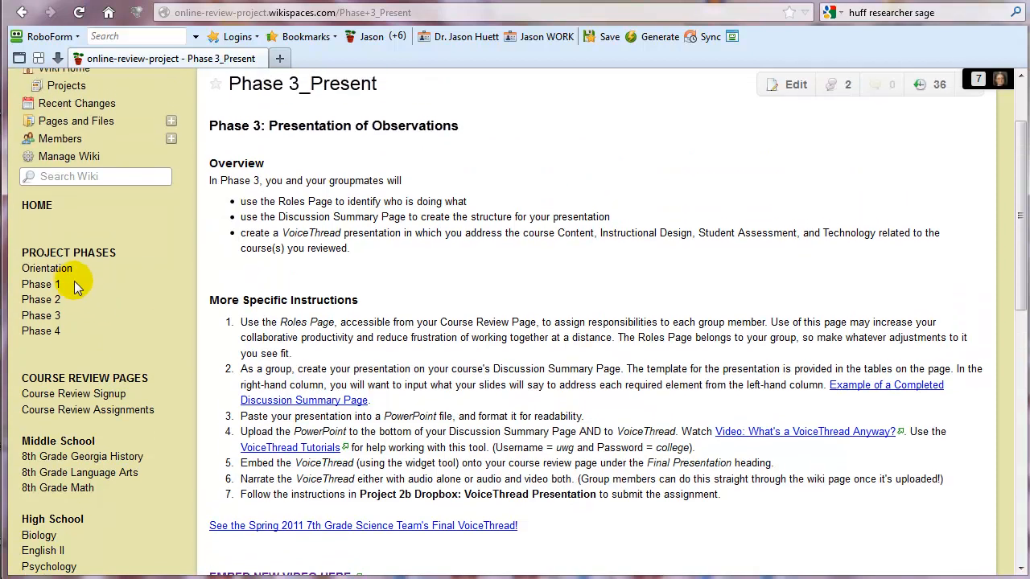
mouse_move(68, 458)
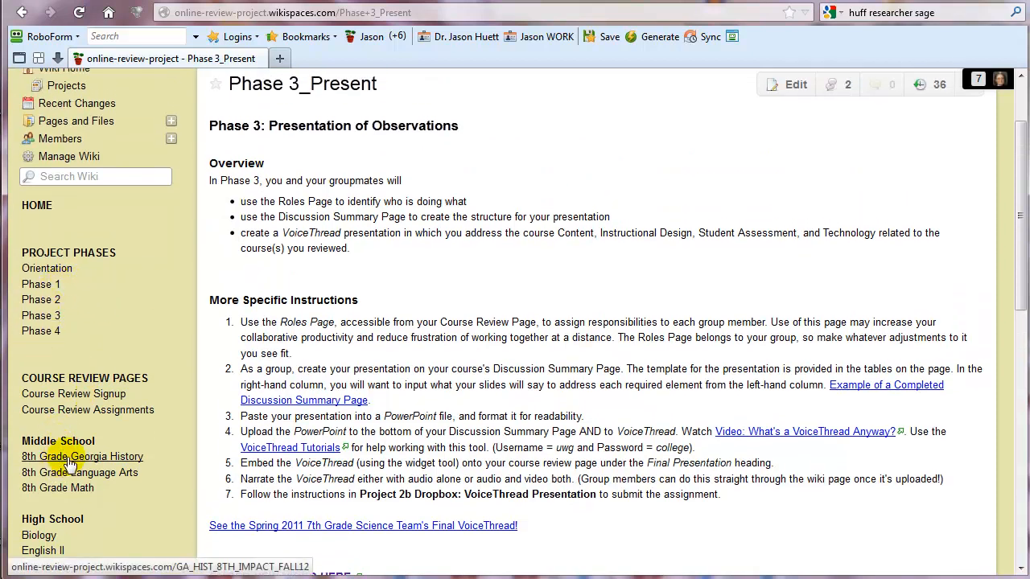
click(82, 457)
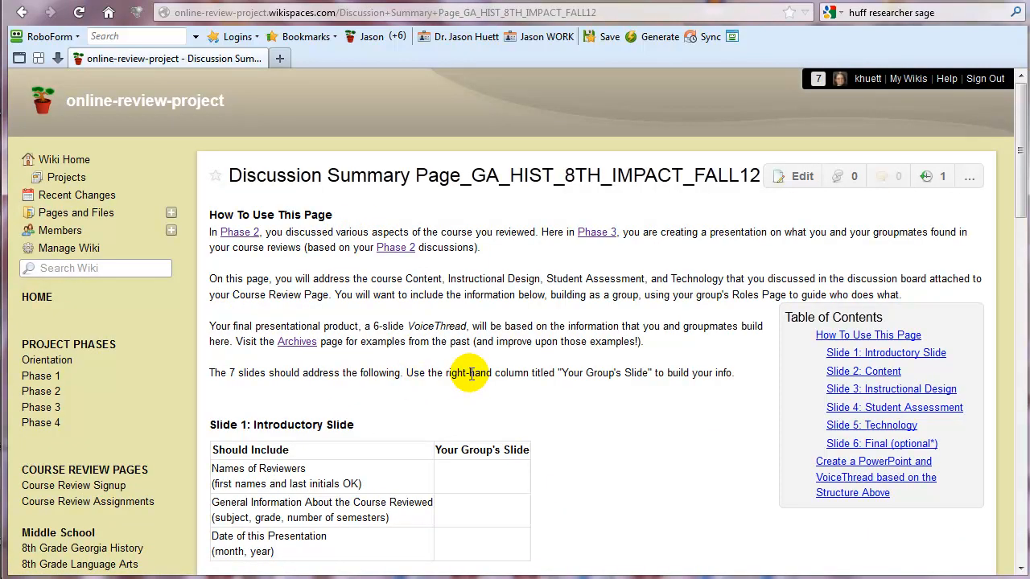
mouse_move(426, 373)
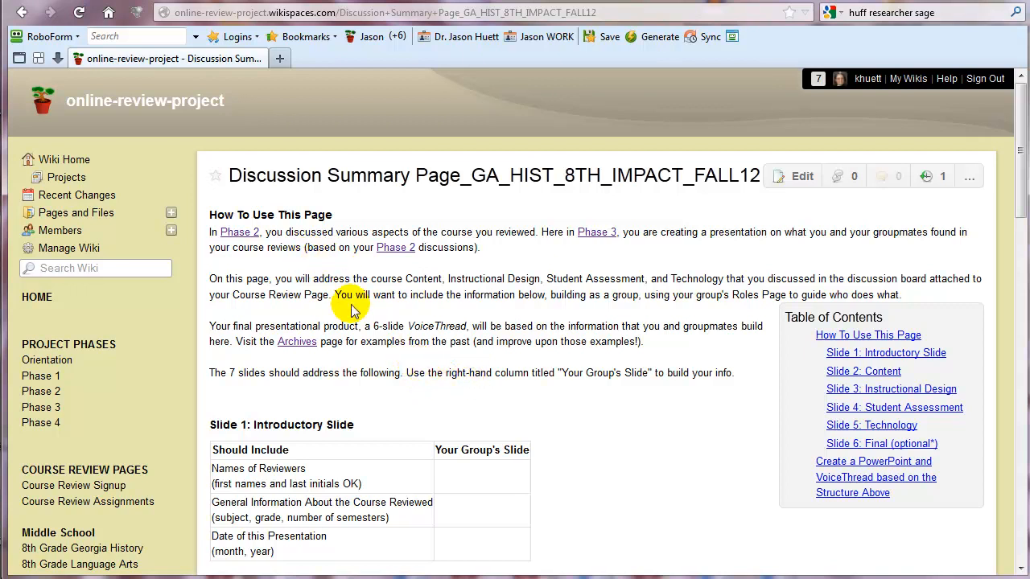
scroll(down, 3)
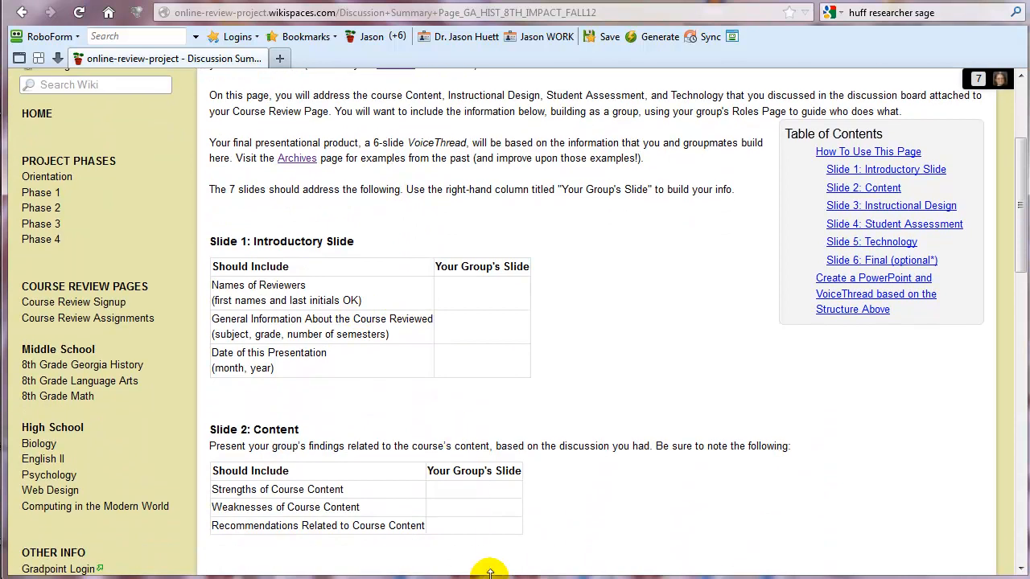
scroll(down, 3)
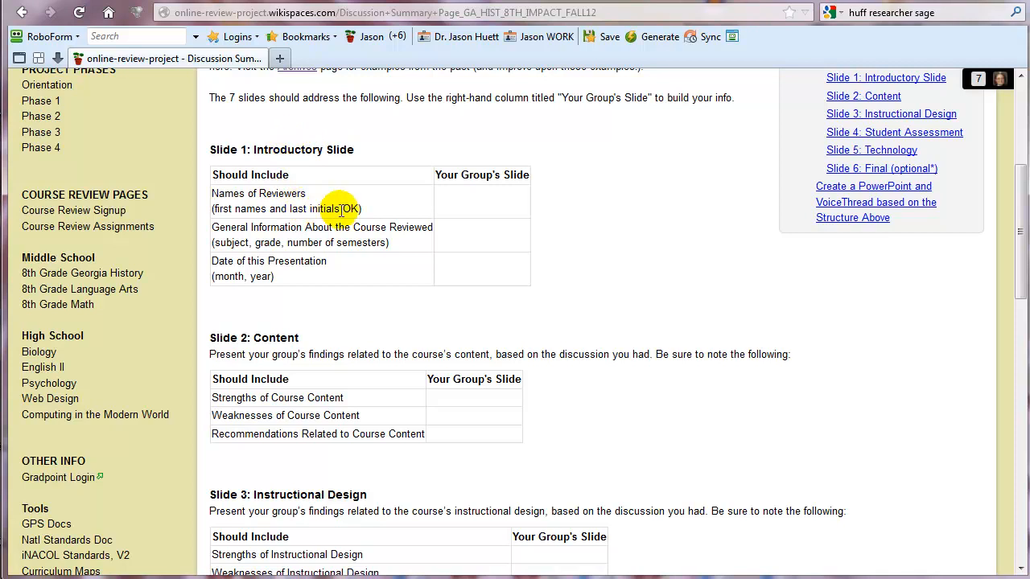
mouse_move(342, 206)
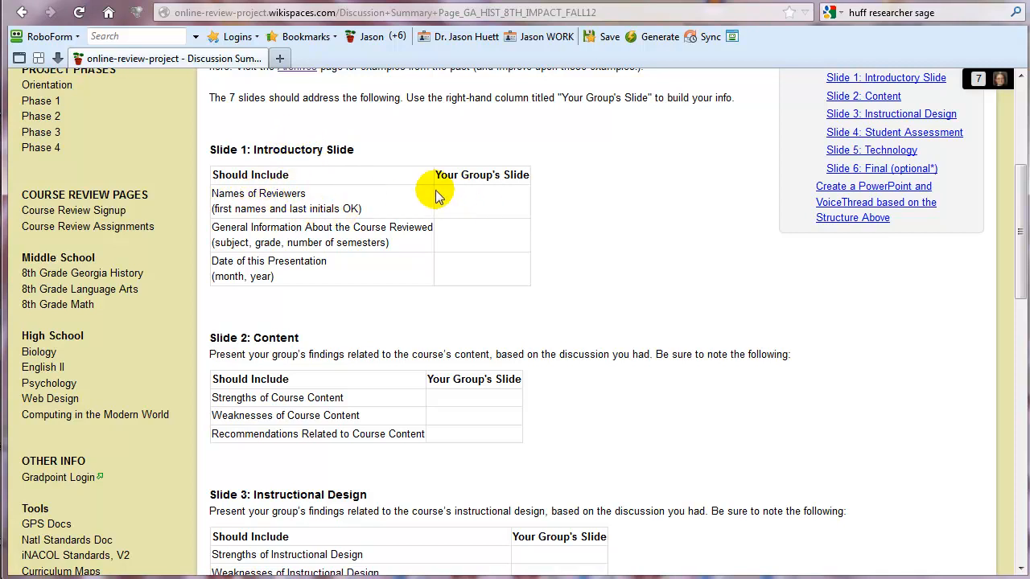
mouse_move(335, 213)
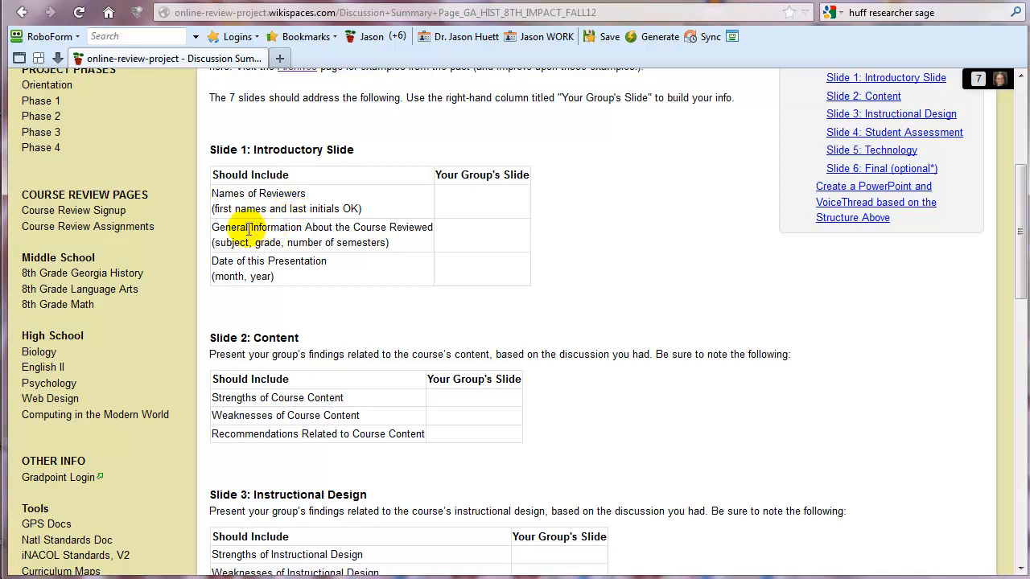
triple_click(320, 227)
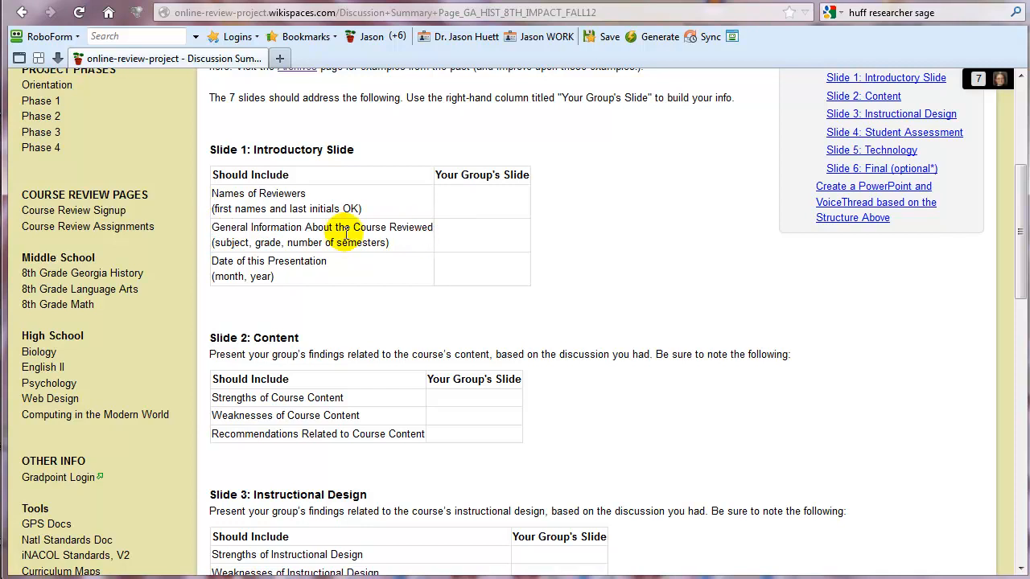
mouse_move(264, 264)
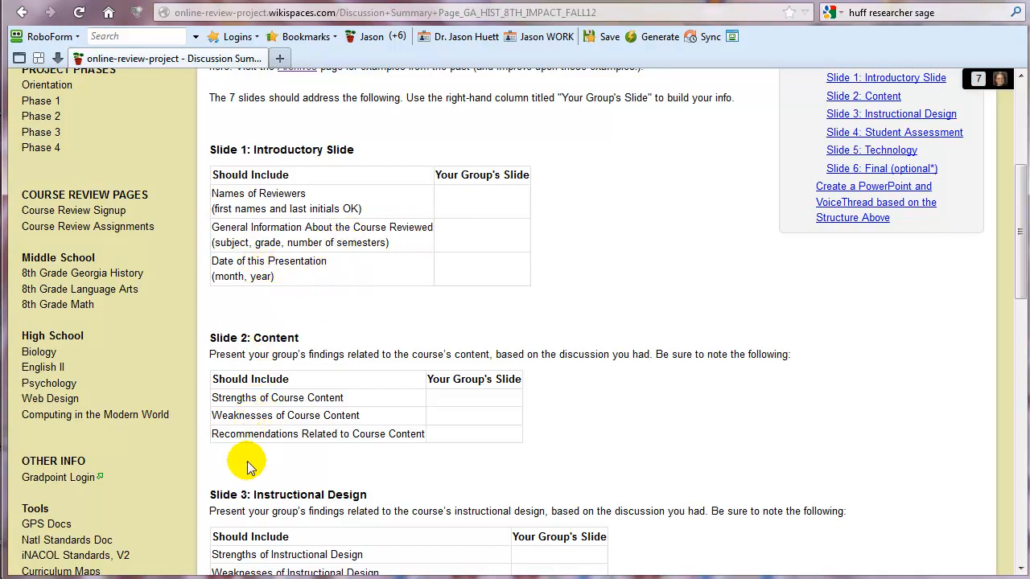
mouse_move(312, 290)
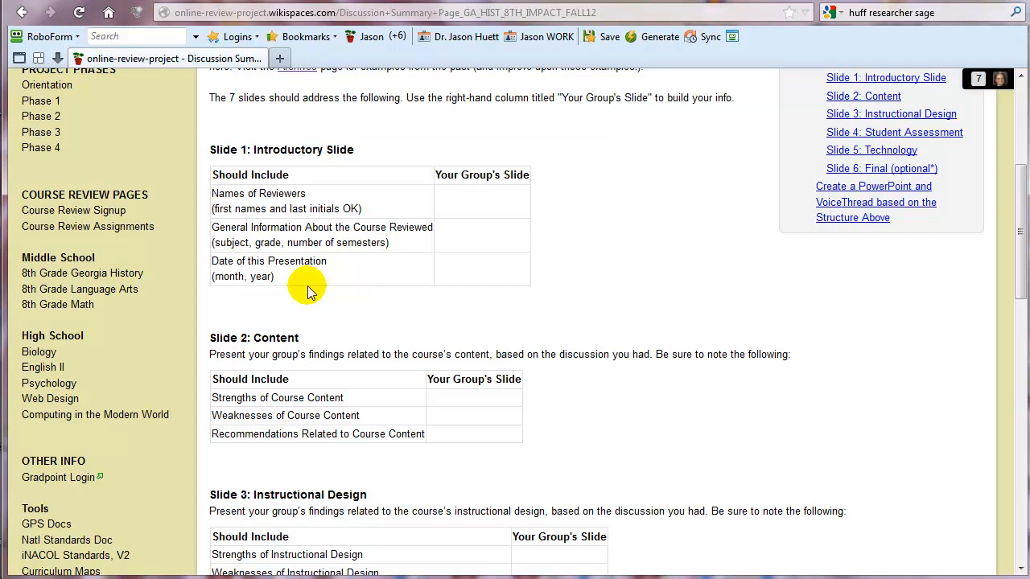
mouse_move(306, 277)
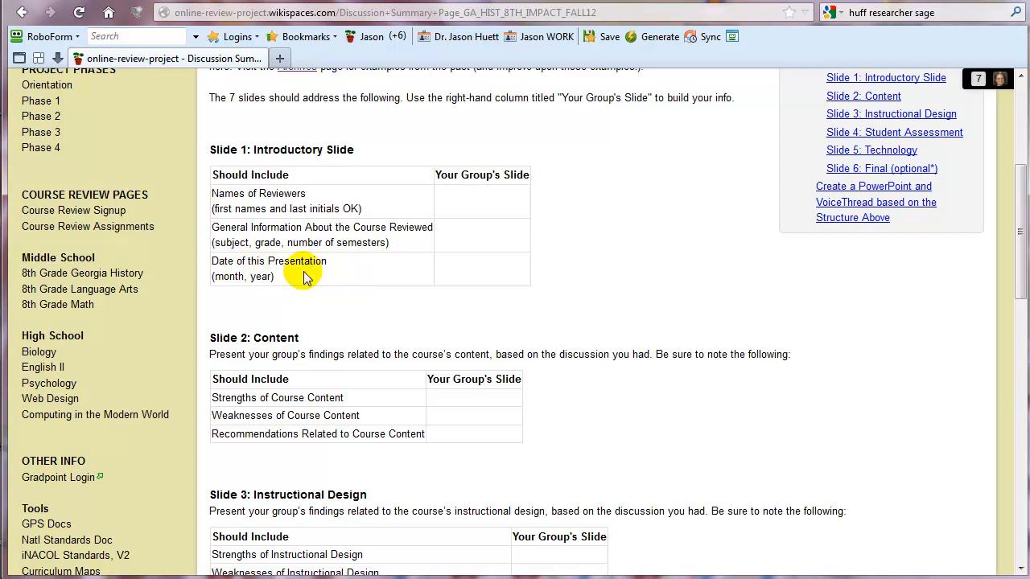
mouse_move(217, 209)
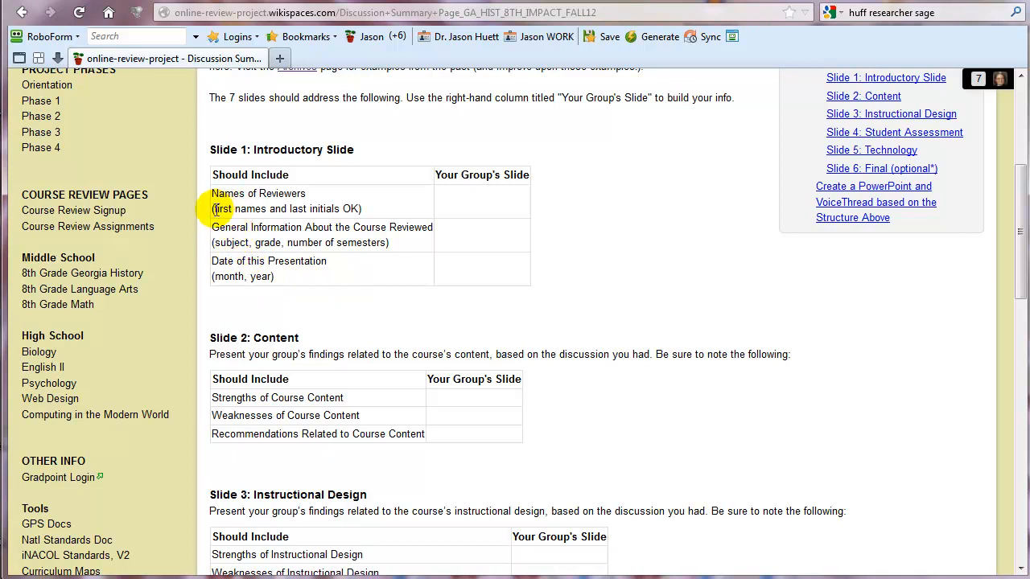
double_click(239, 210)
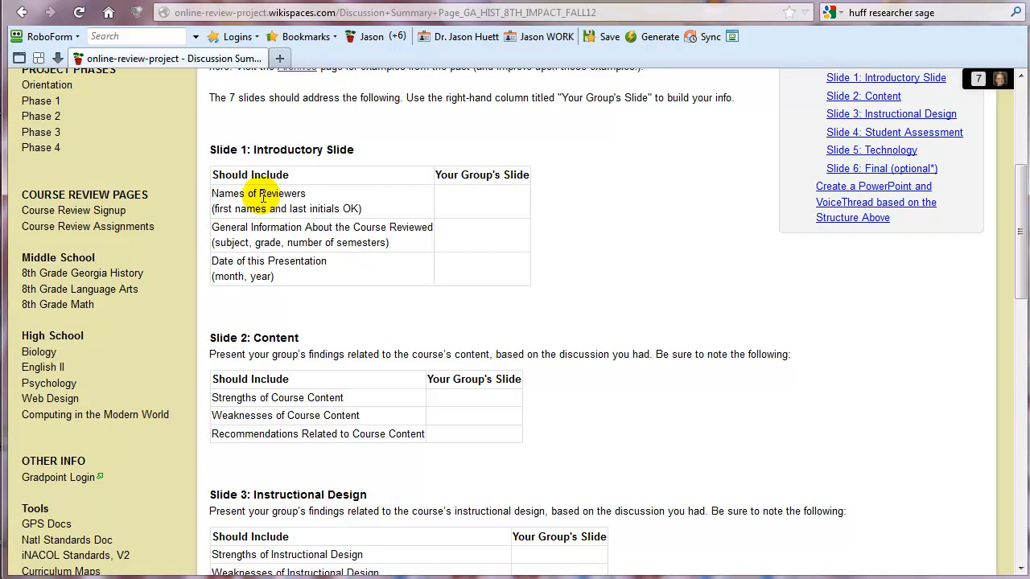
scroll(down, 3)
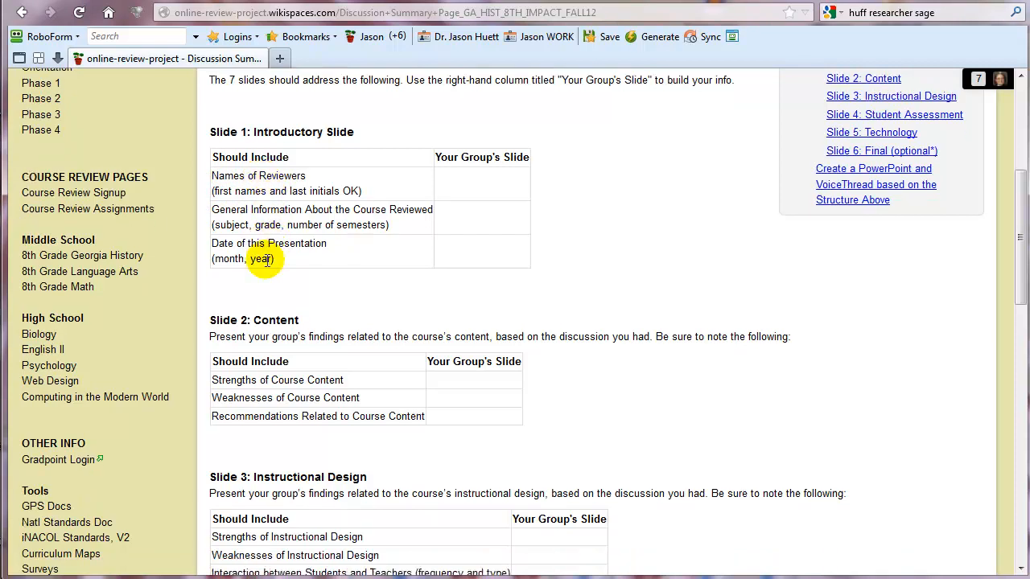
scroll(down, 3)
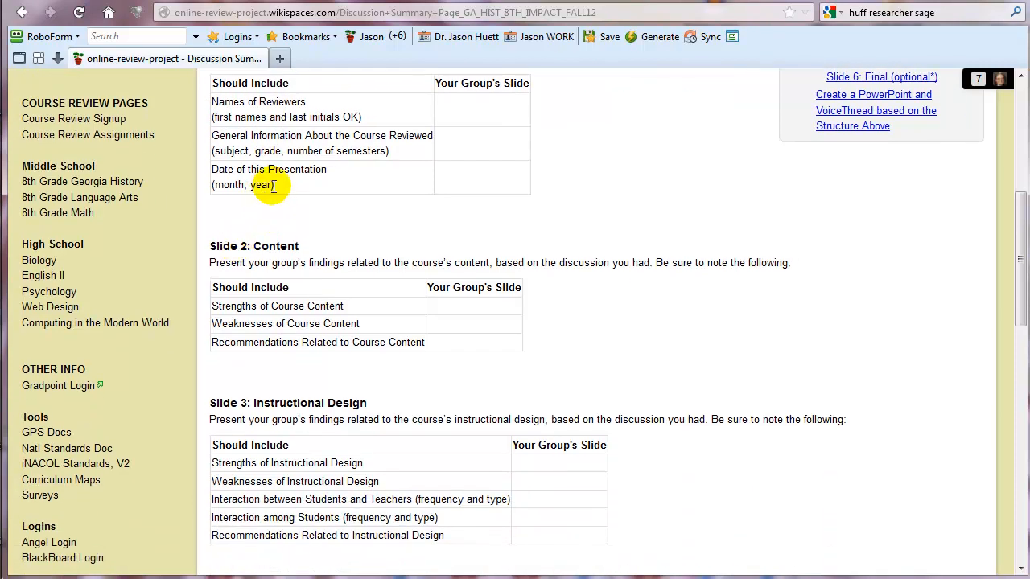
mouse_move(349, 174)
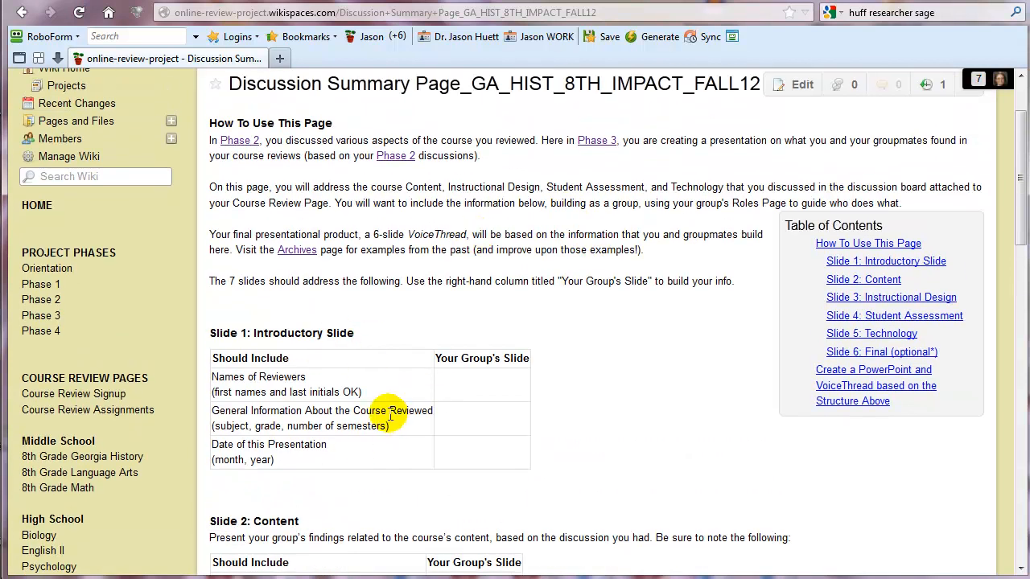
click(802, 83)
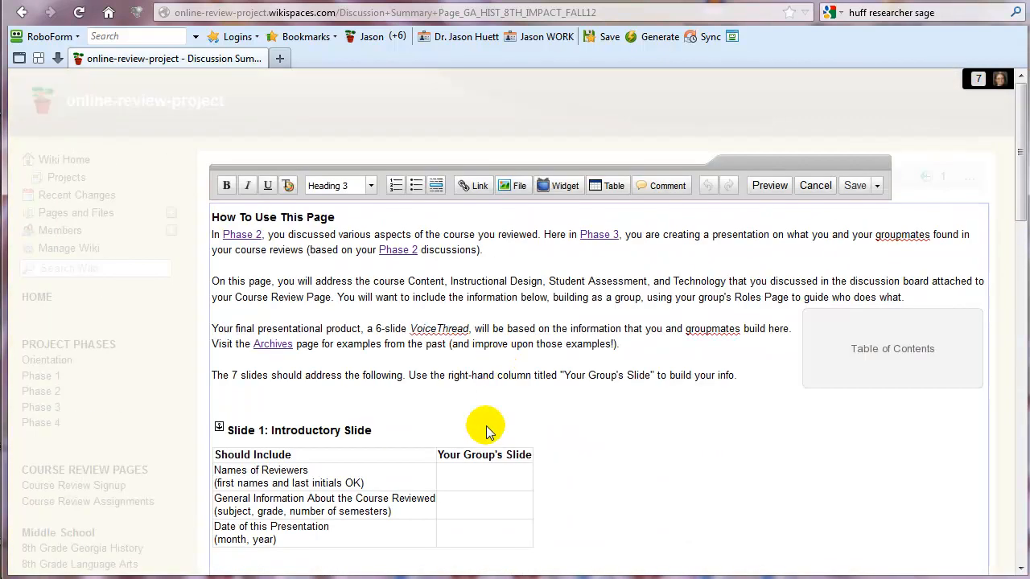
click(470, 470)
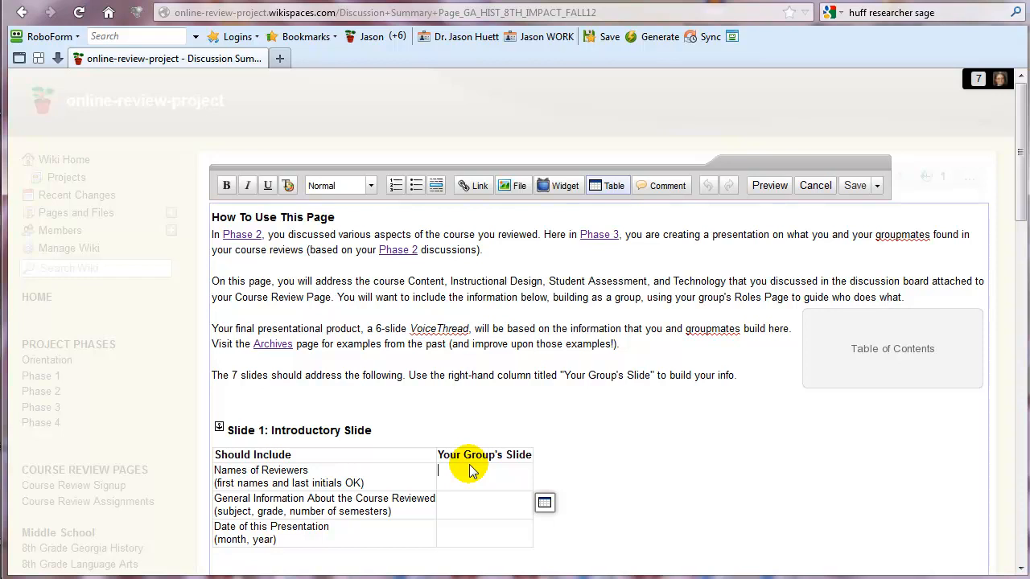
text(Anne F)
click(485, 504)
text(asdkfjaldkfj)
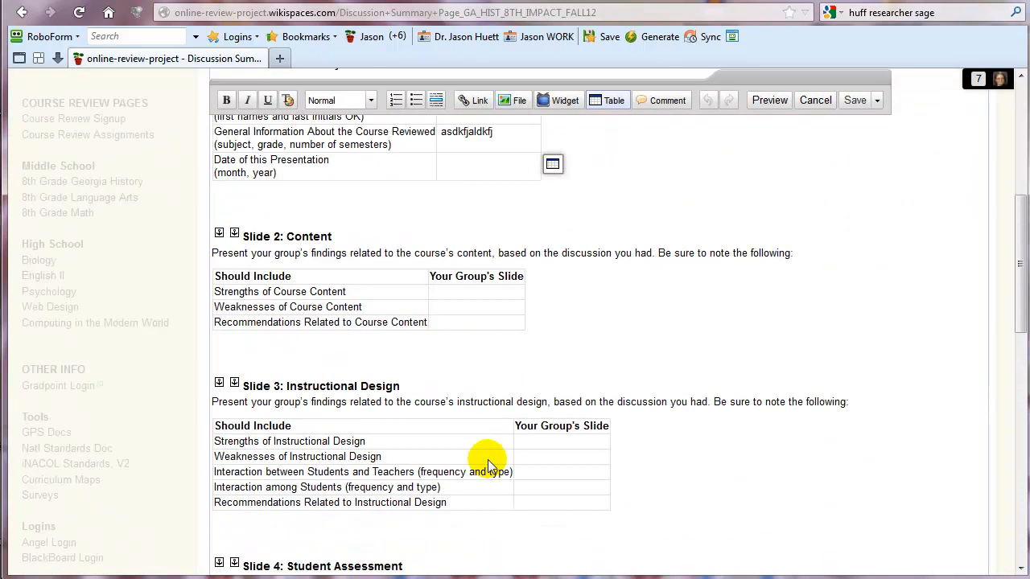
scroll(down, 3)
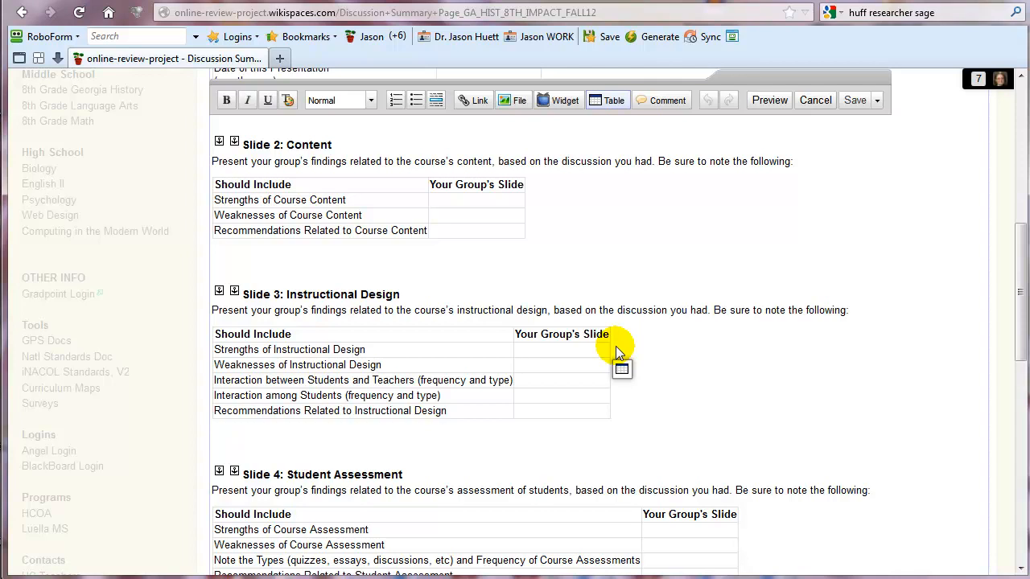
click(560, 349)
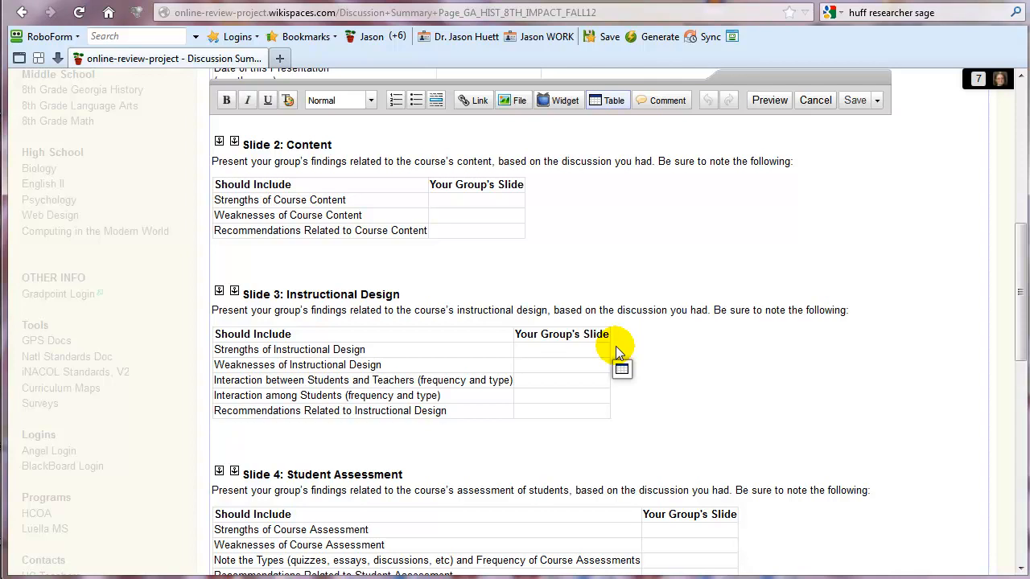
mouse_move(668, 391)
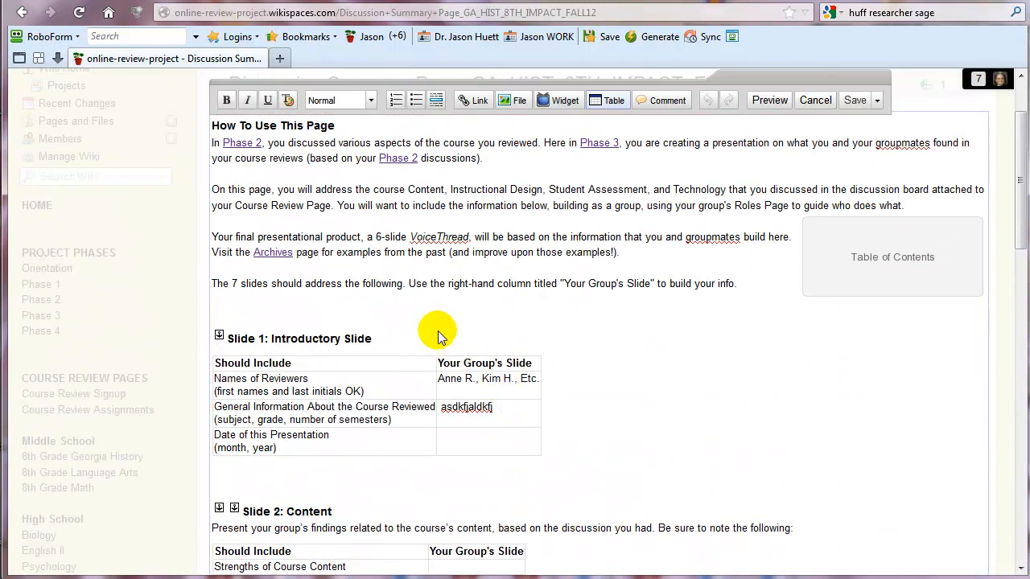
scroll(down, 3)
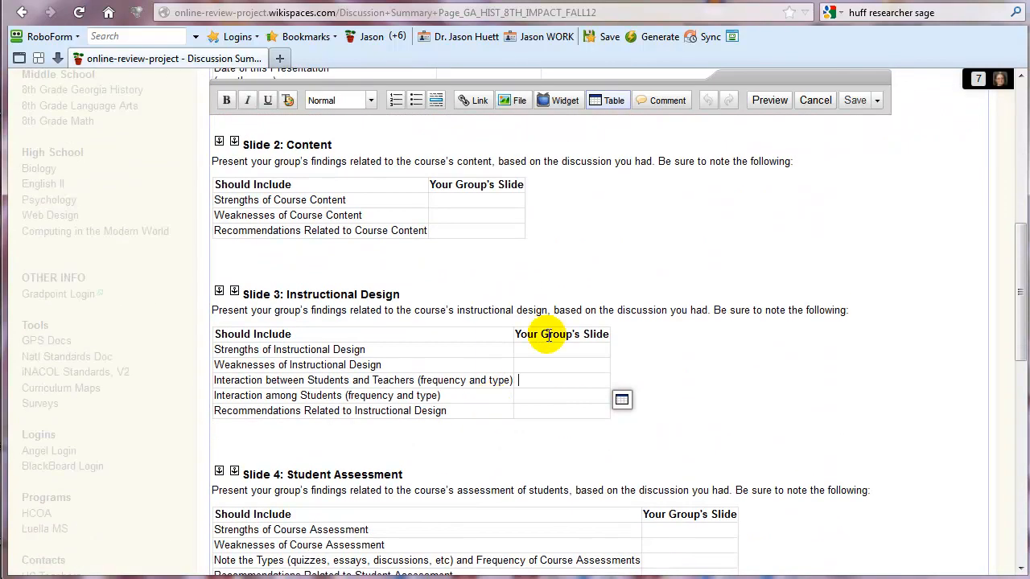
Step: Cancel editing without saving the entries and return to the Phase 3 instructions page
click(814, 100)
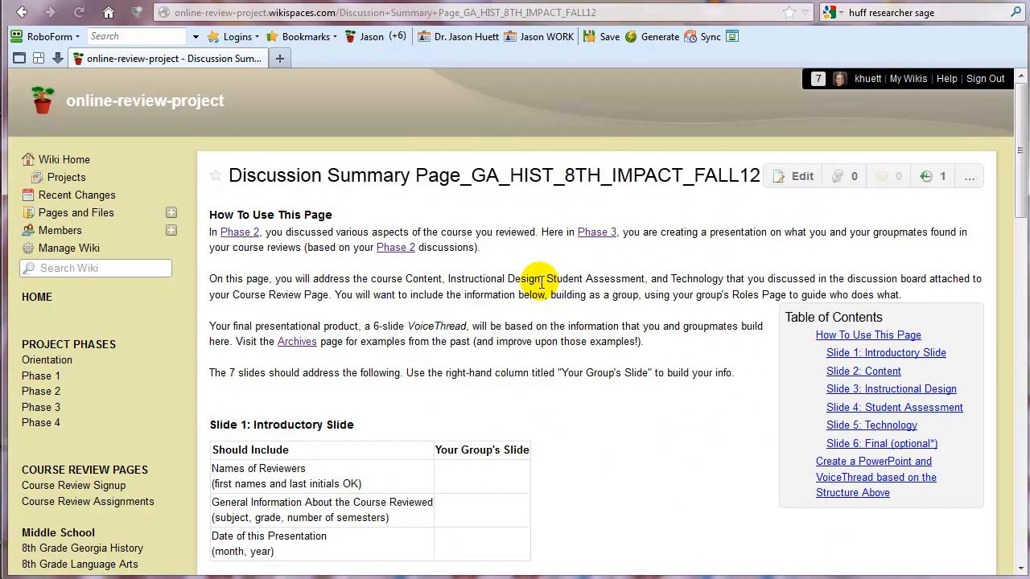
mouse_move(457, 320)
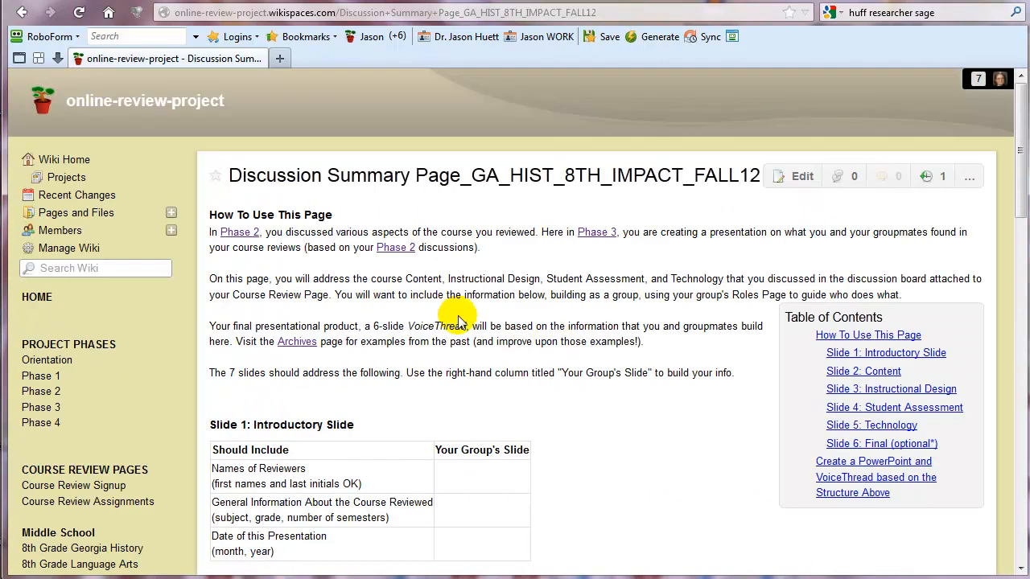
click(41, 408)
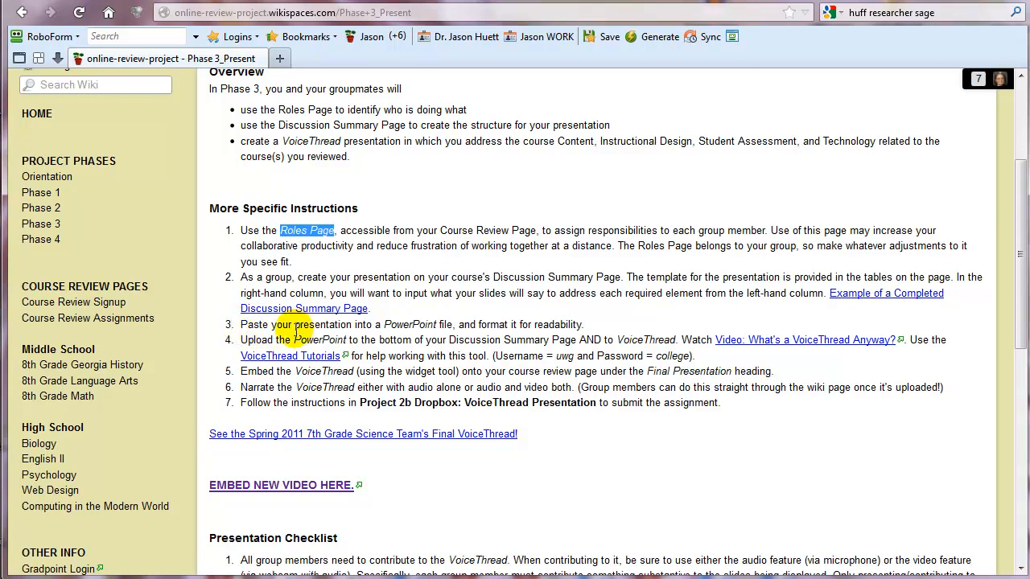
mouse_move(410, 325)
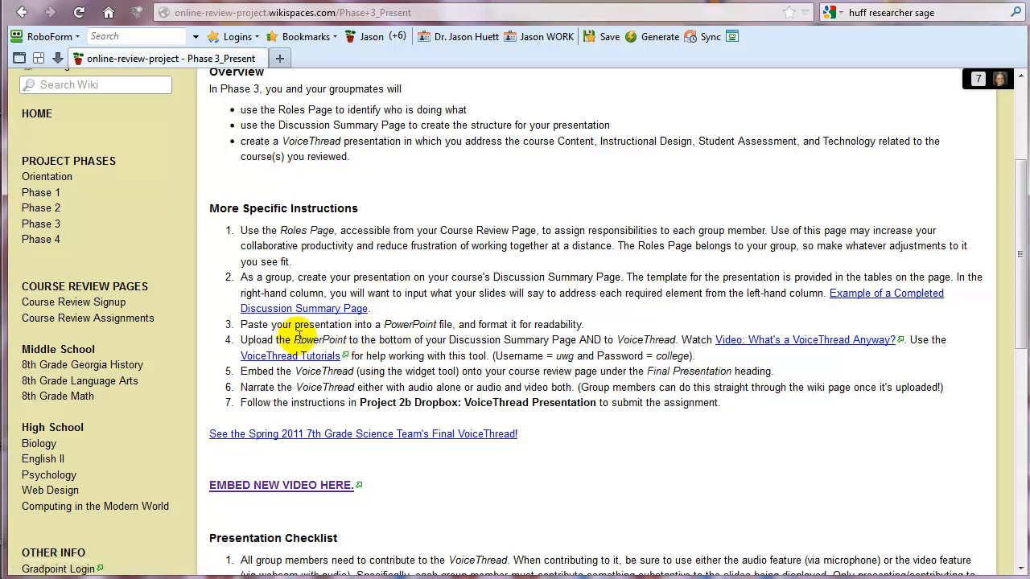
mouse_move(425, 346)
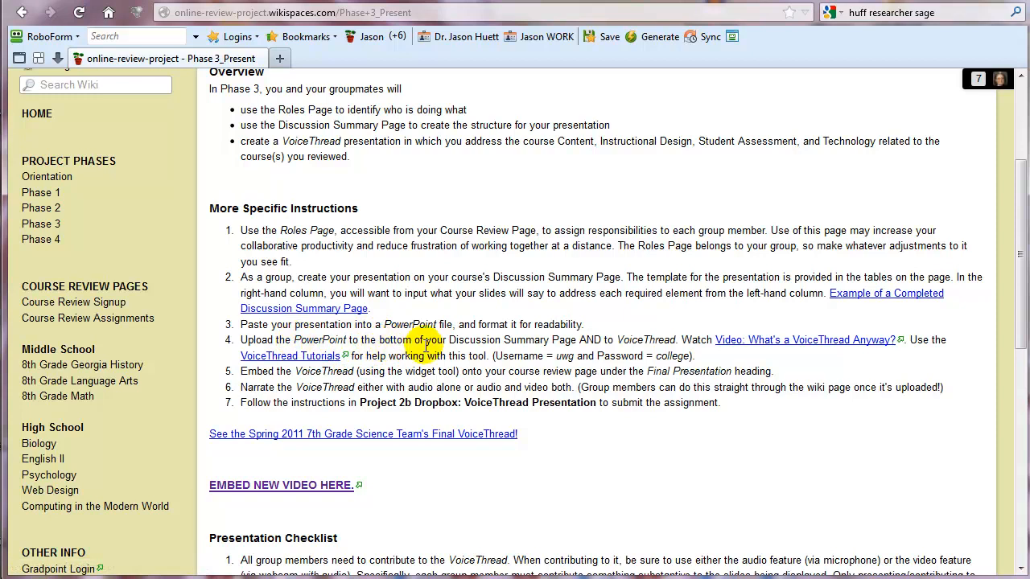
mouse_move(610, 354)
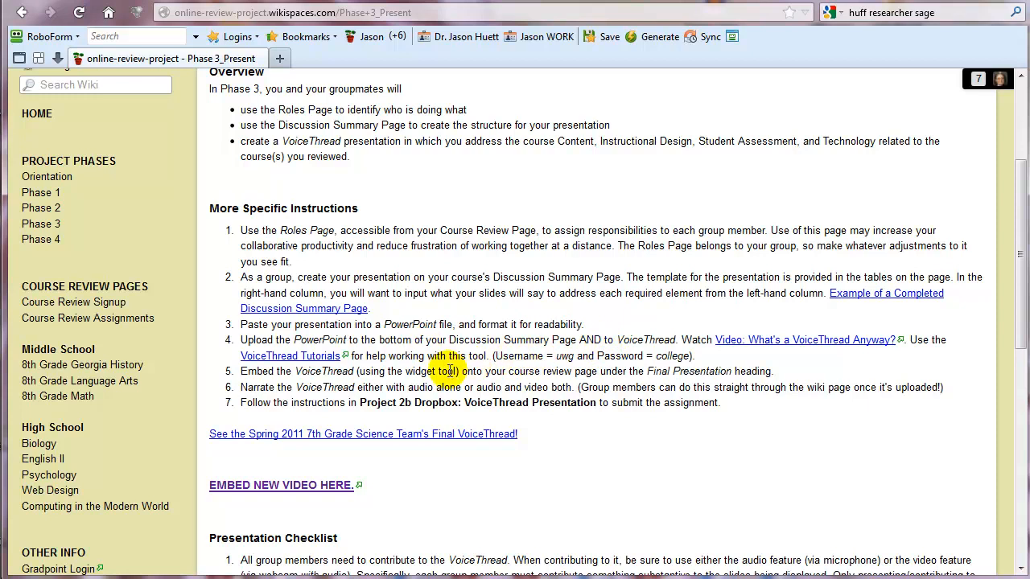
mouse_move(305, 362)
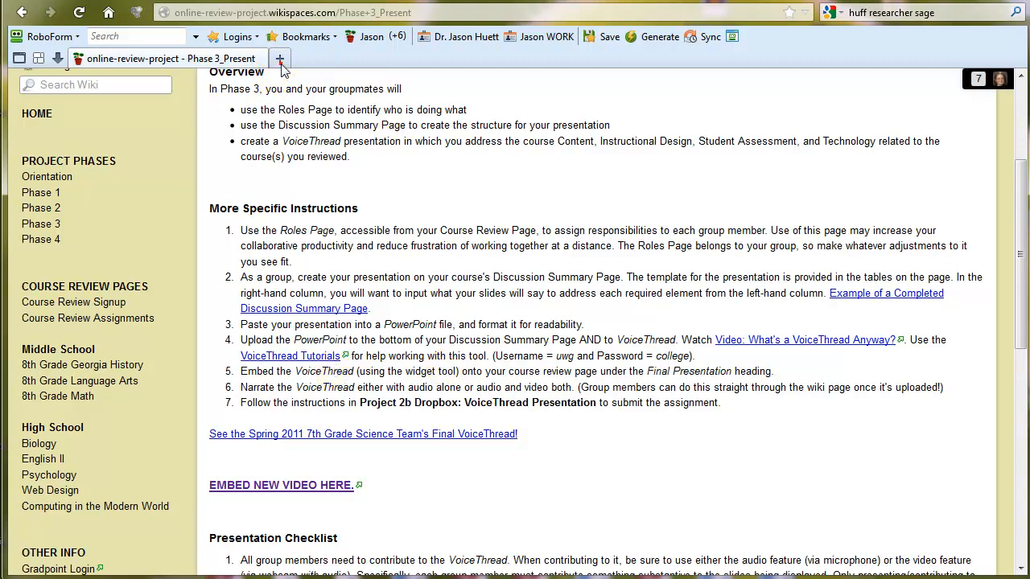
Step: View the Progress Video Journal VoiceThread, advancing through its slides to the credits
click(280, 58)
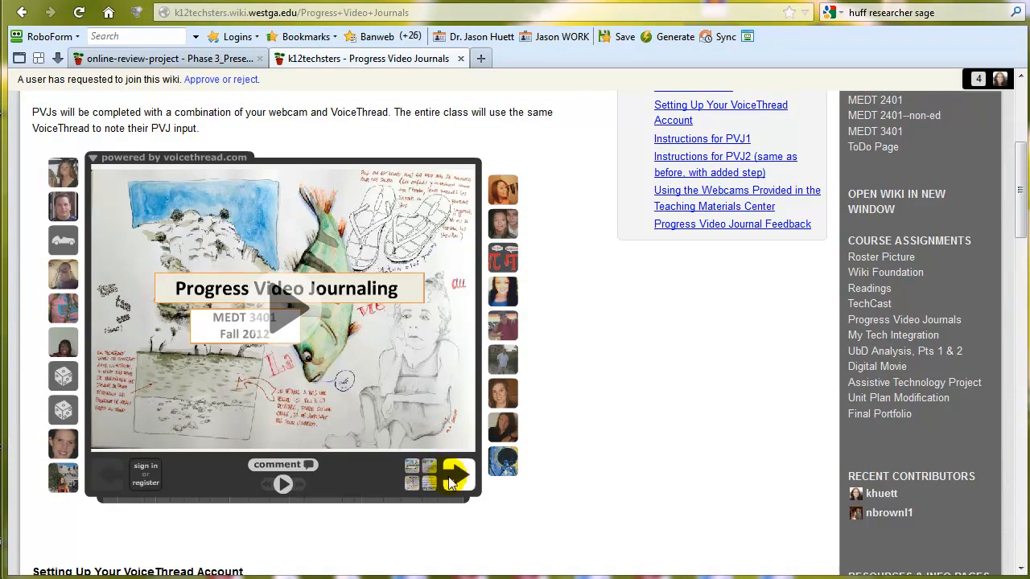
click(459, 474)
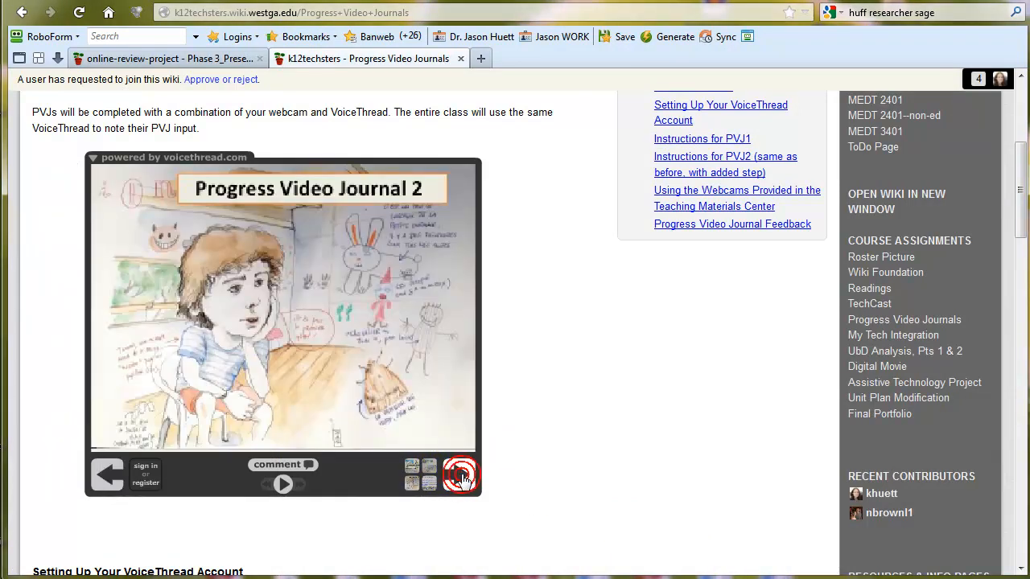
click(461, 477)
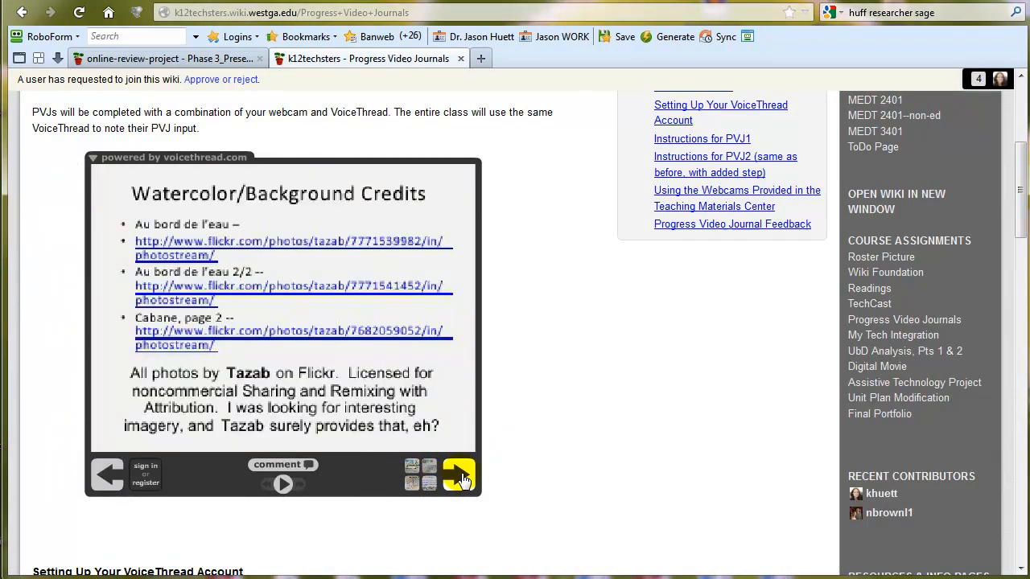
click(459, 475)
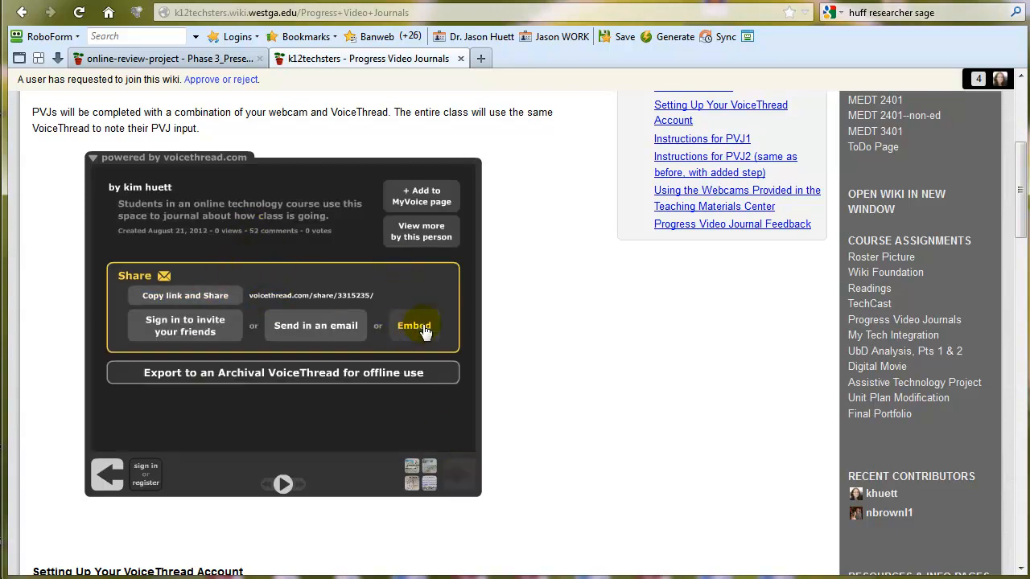
Step: Copy the VoiceThread's embed code and switch back to the Phase 3_Present wiki page
click(413, 326)
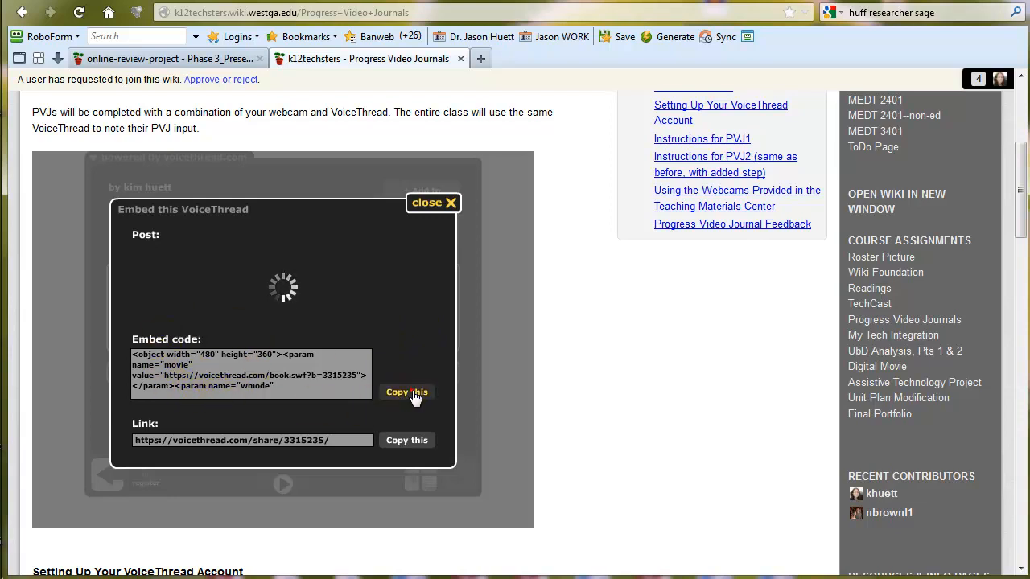
click(406, 393)
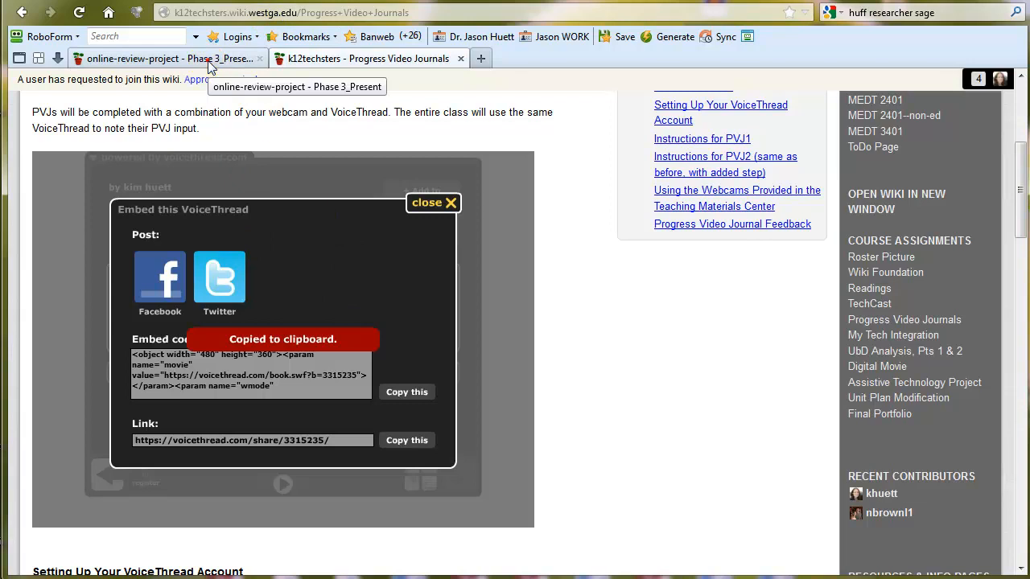
click(449, 203)
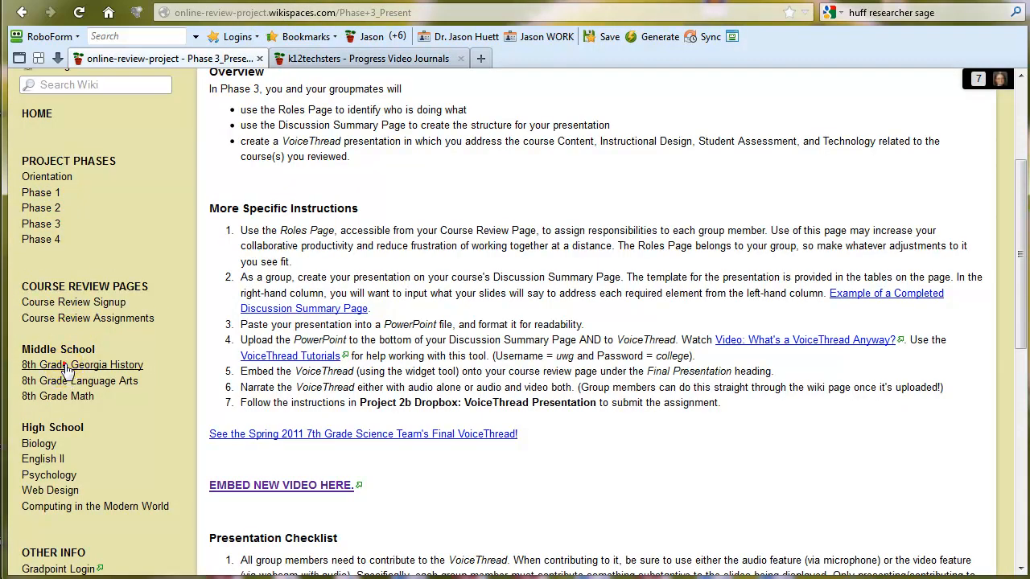
Step: Edit the 8th Grade Georgia History review page down at the Final Presentation section
click(82, 364)
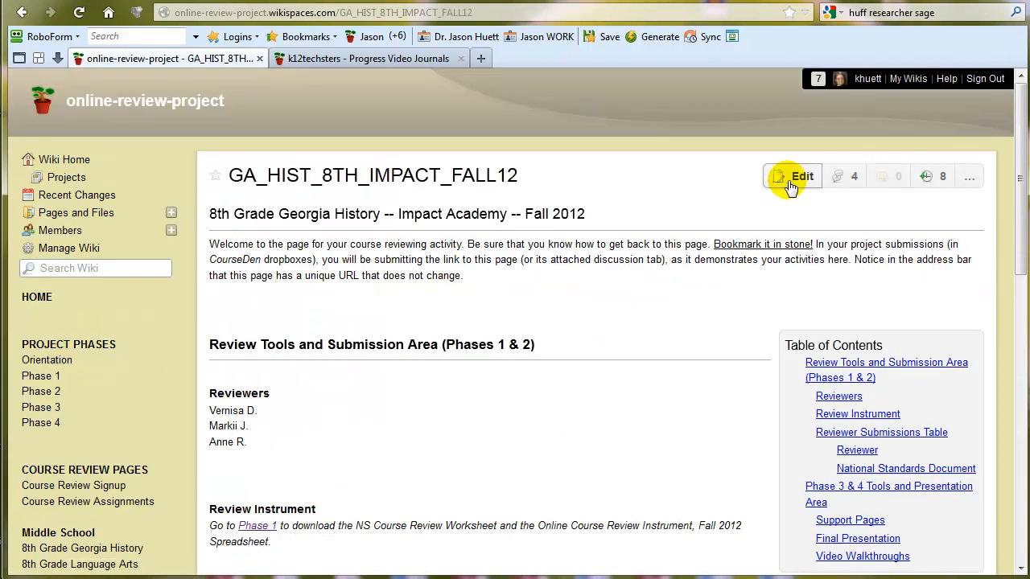
click(792, 175)
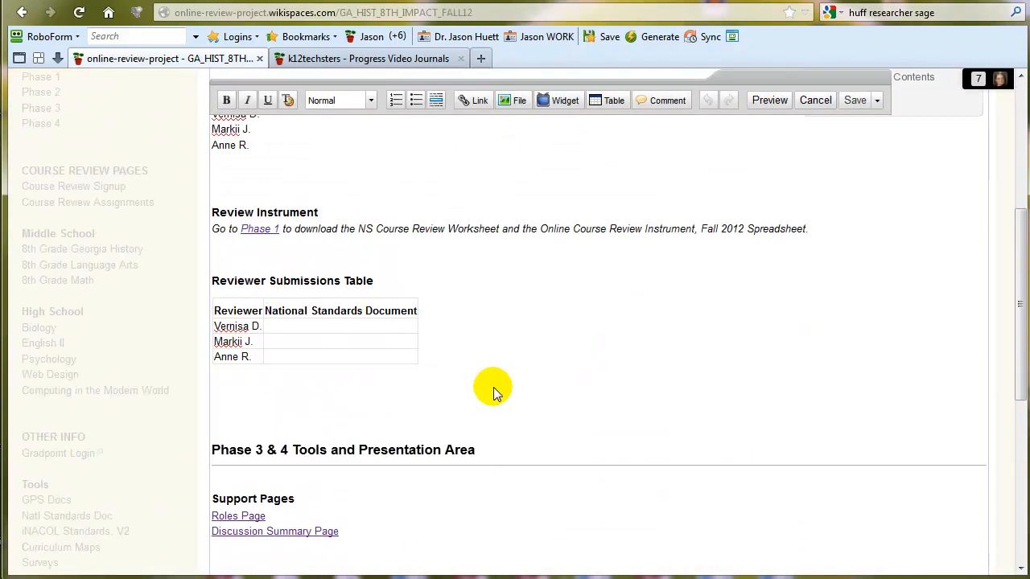
scroll(down, 3)
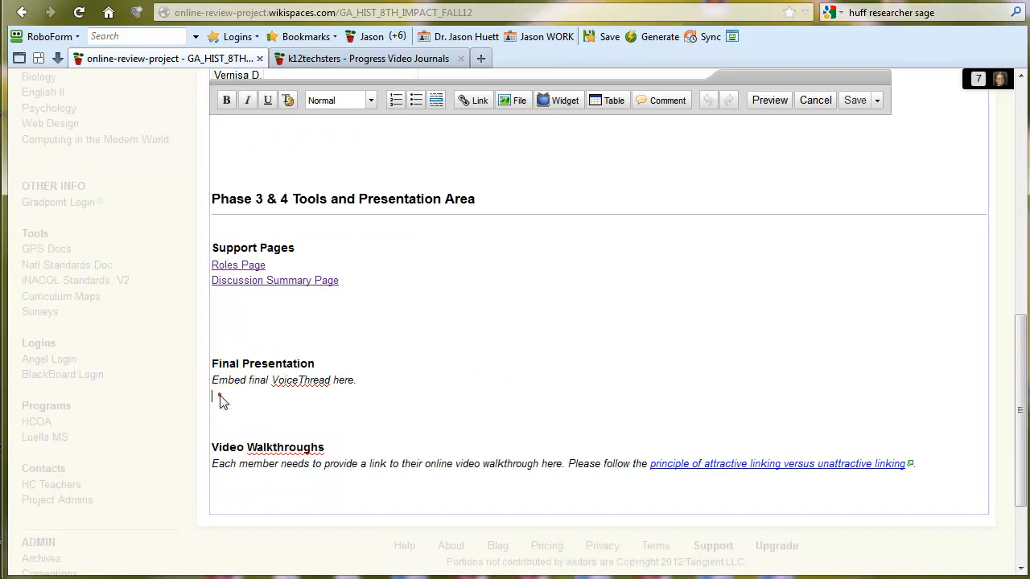
mouse_move(489, 143)
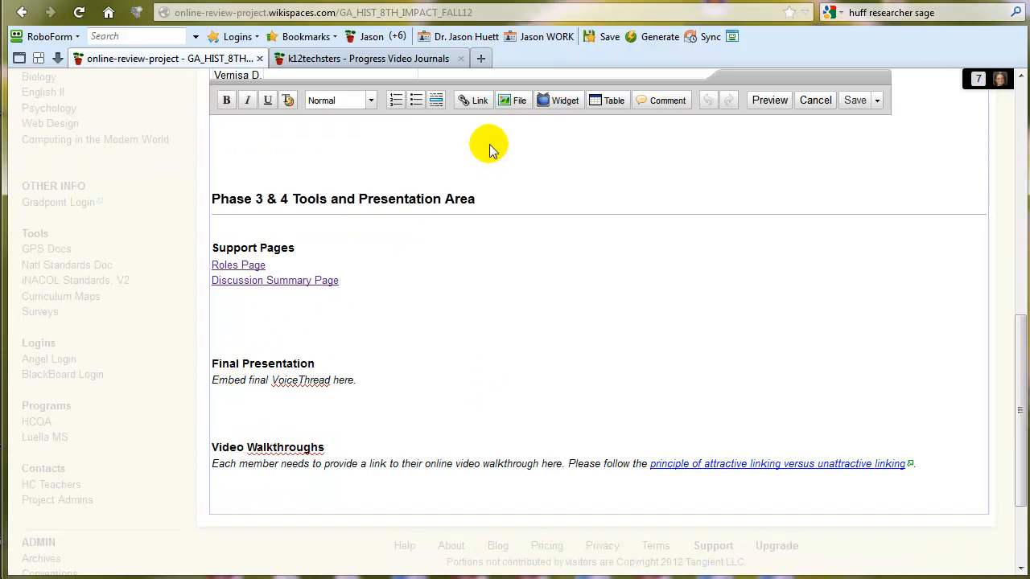
Step: Insert the copied VoiceThread embed code as an Other HTML widget and save it
click(564, 99)
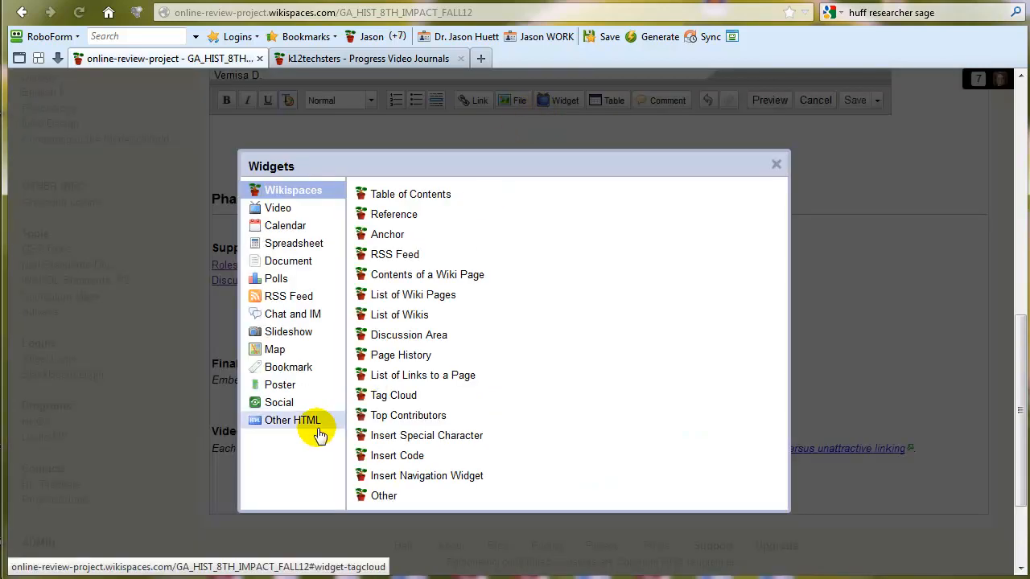
click(293, 420)
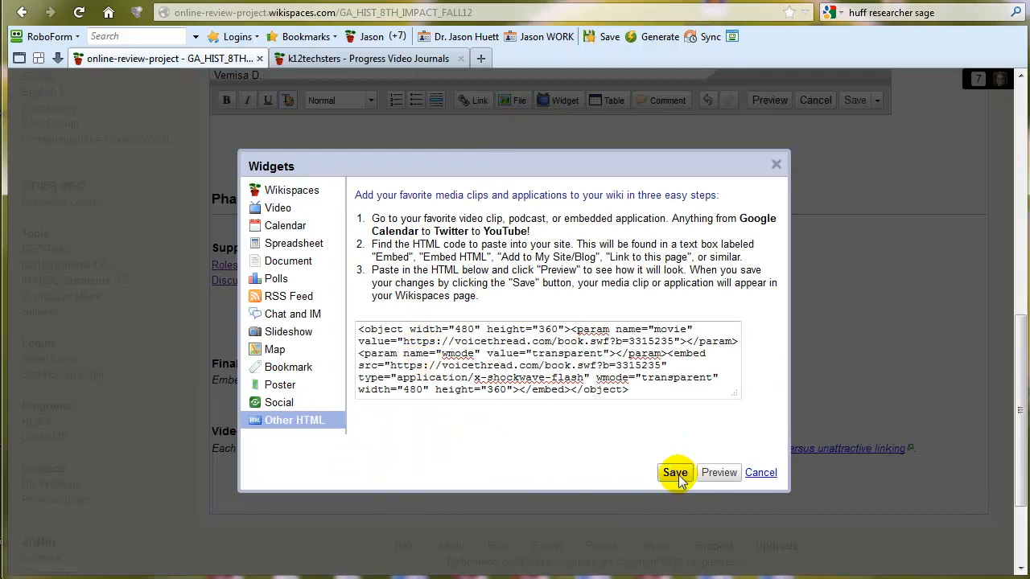
click(675, 473)
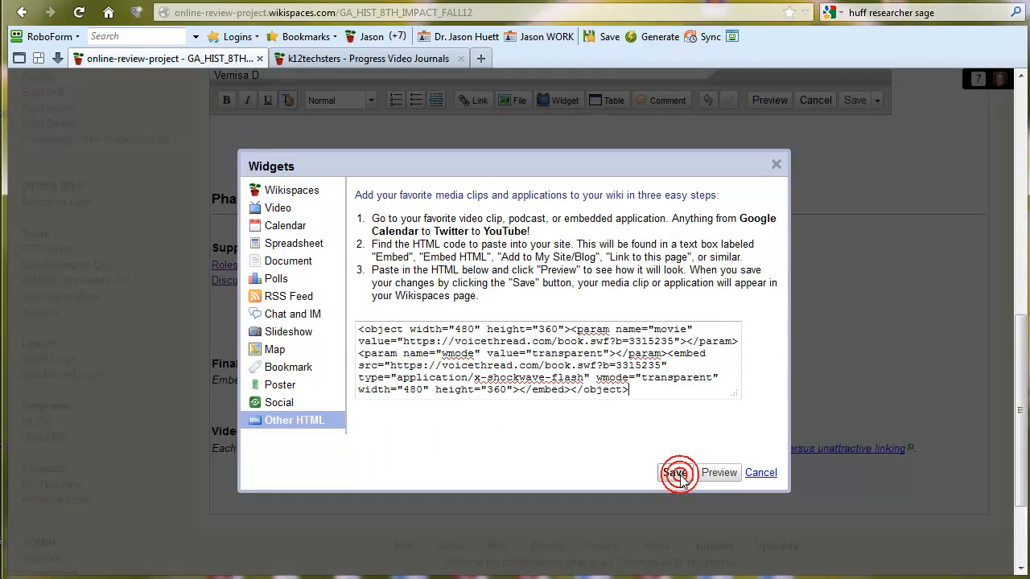
click(674, 473)
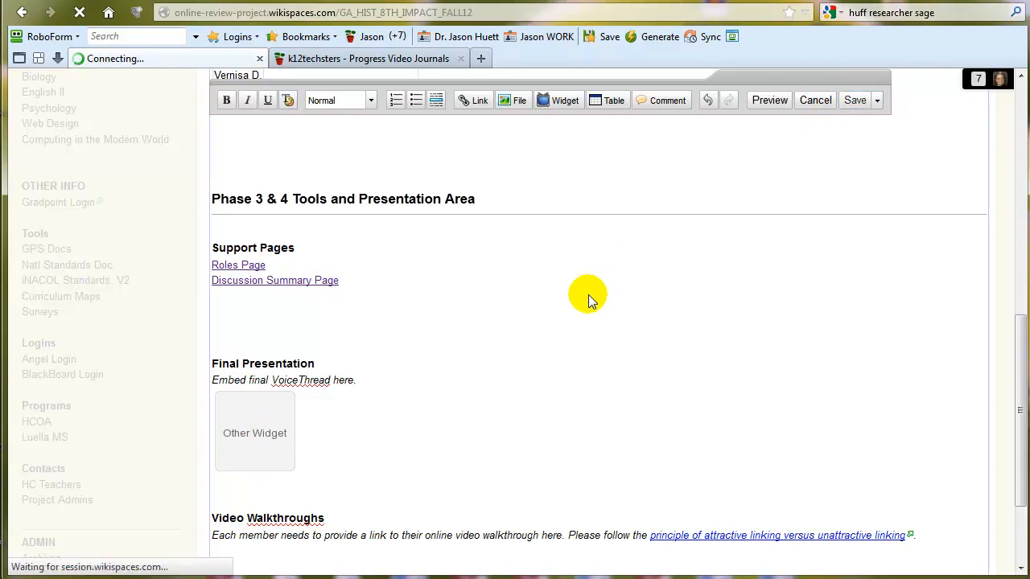
Step: Delete the demo widget, save the review page, and return to the Phase 3_Present instructions
click(855, 100)
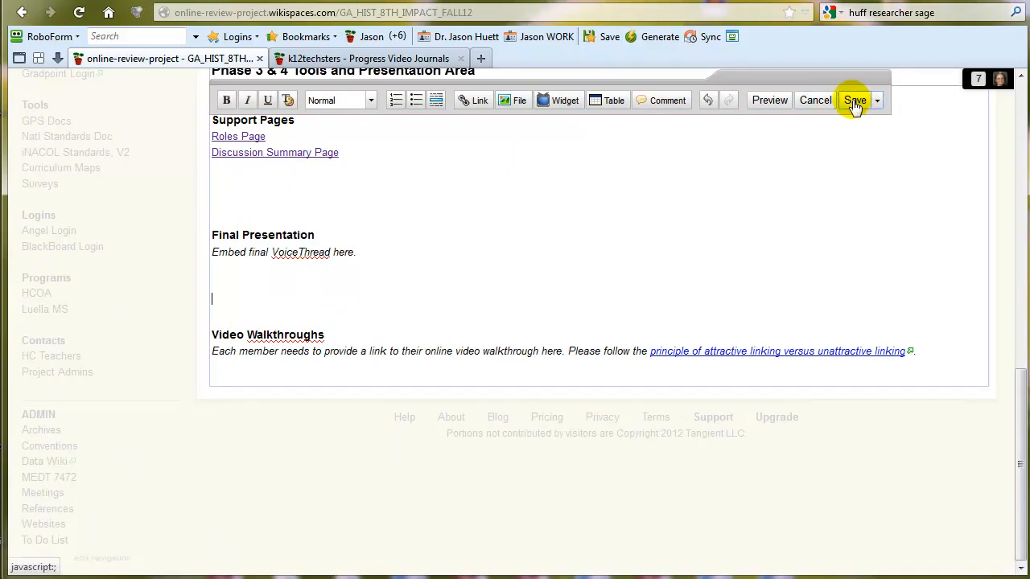
click(854, 99)
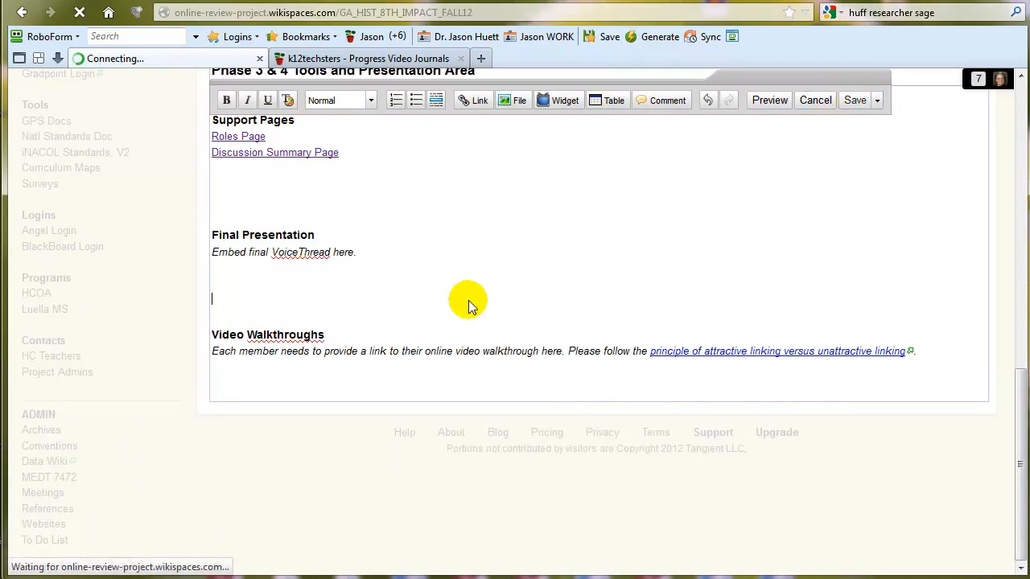
click(854, 100)
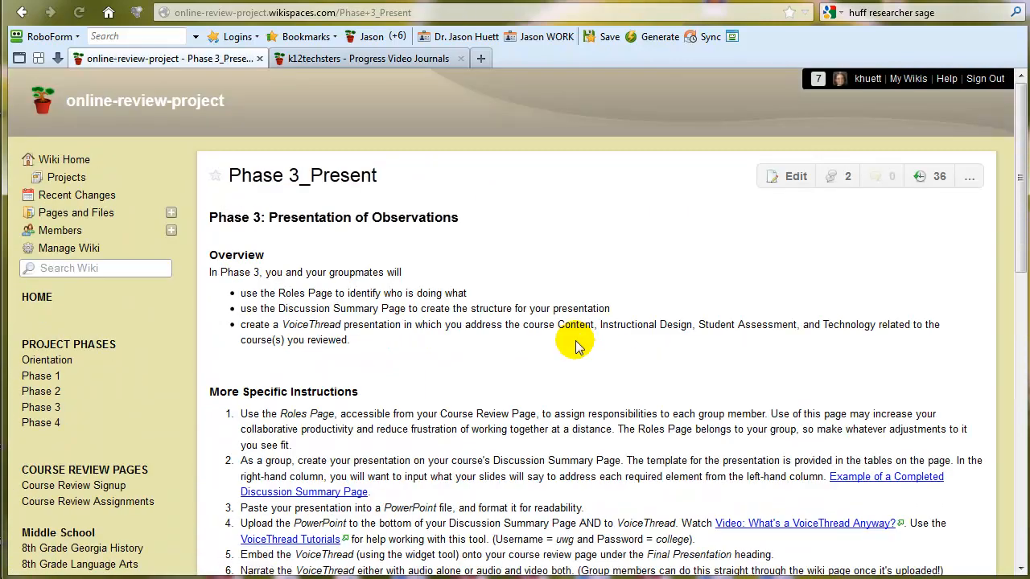
scroll(down, 3)
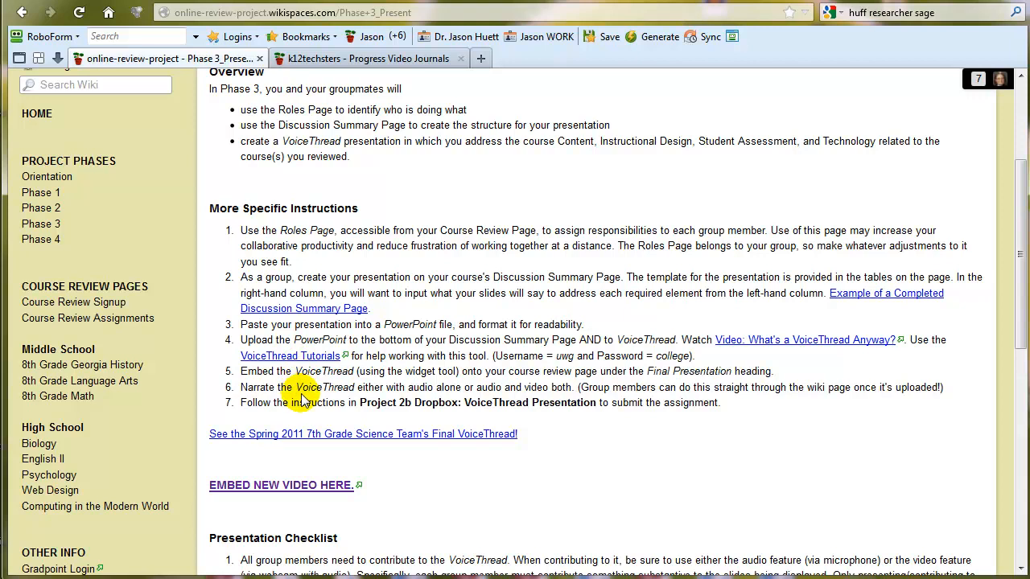
mouse_move(299, 394)
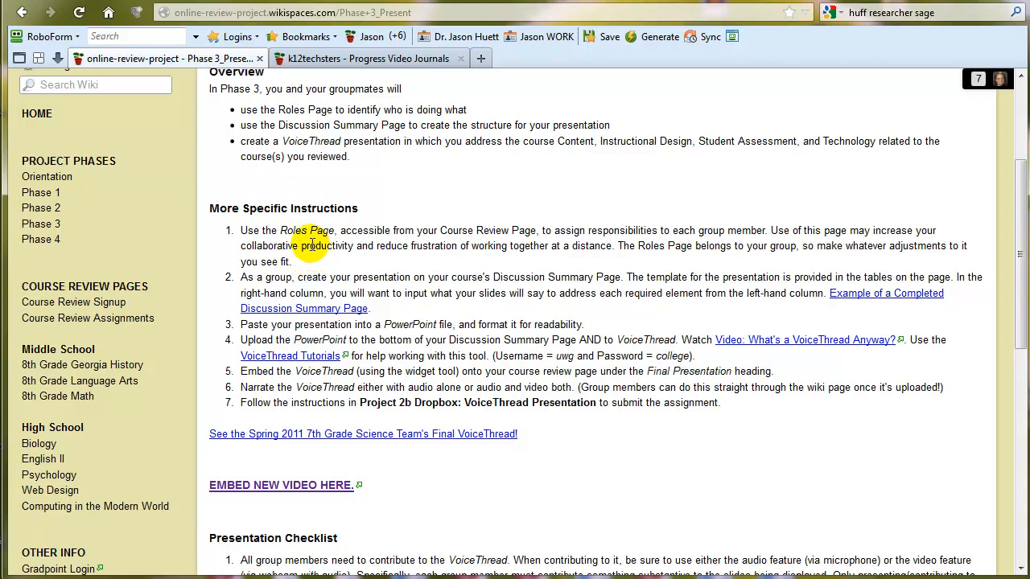
mouse_move(319, 434)
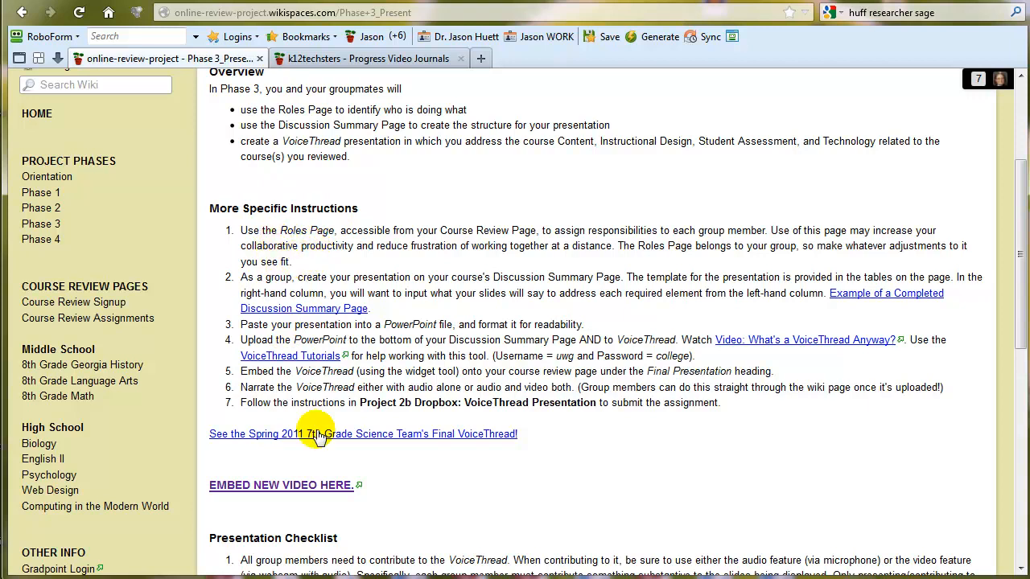
mouse_move(344, 403)
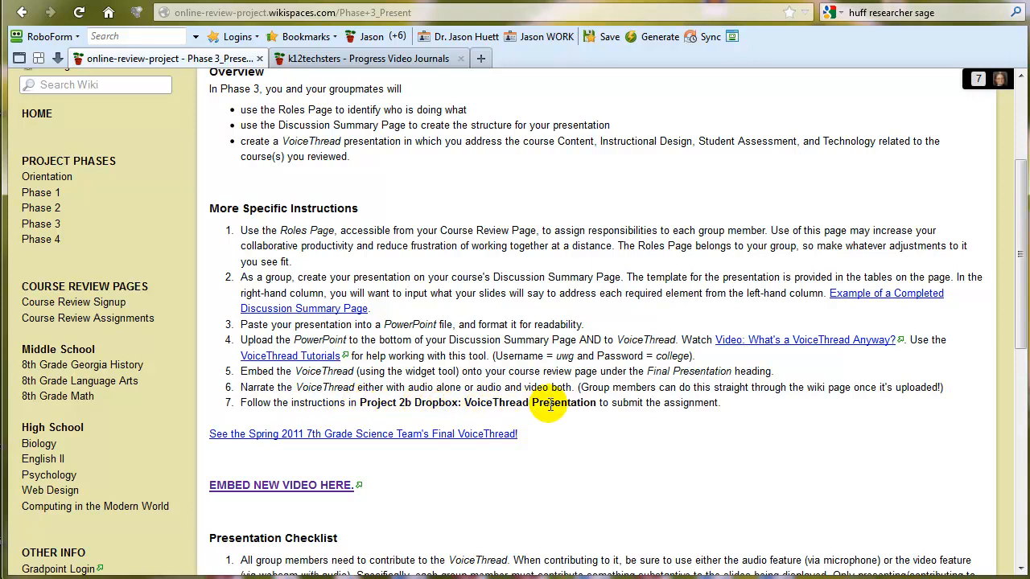
scroll(down, 3)
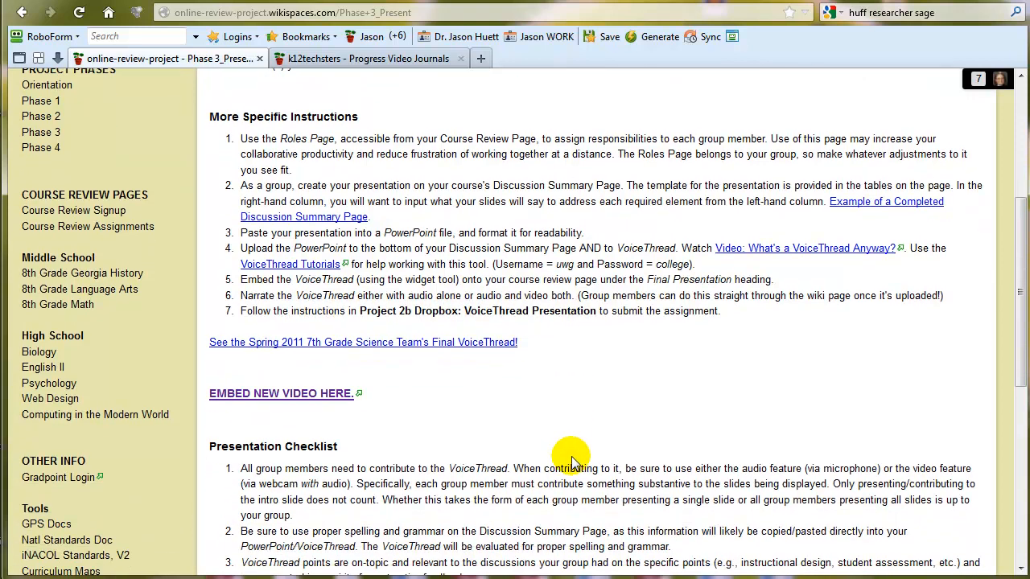
scroll(down, 3)
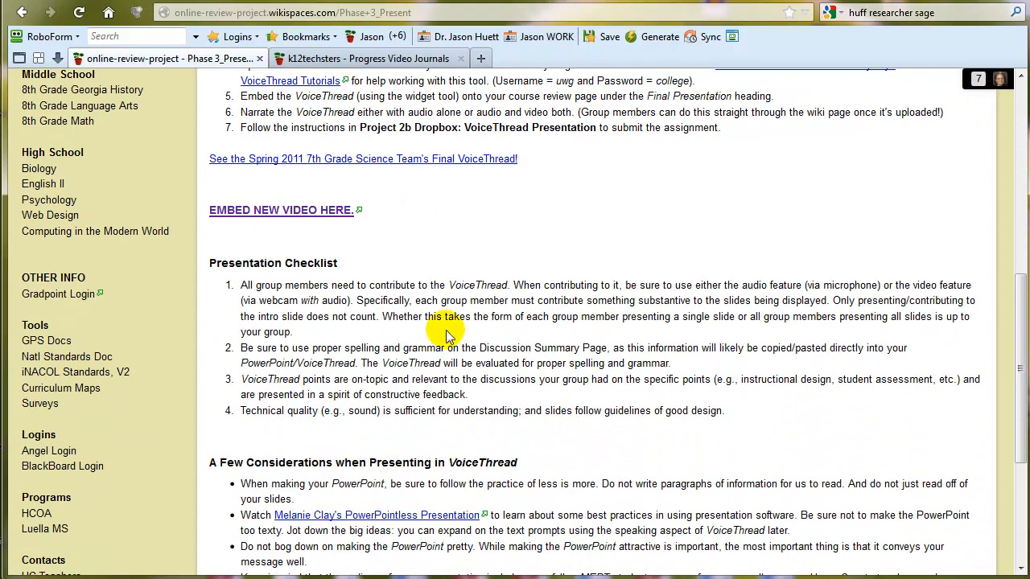
mouse_move(395, 333)
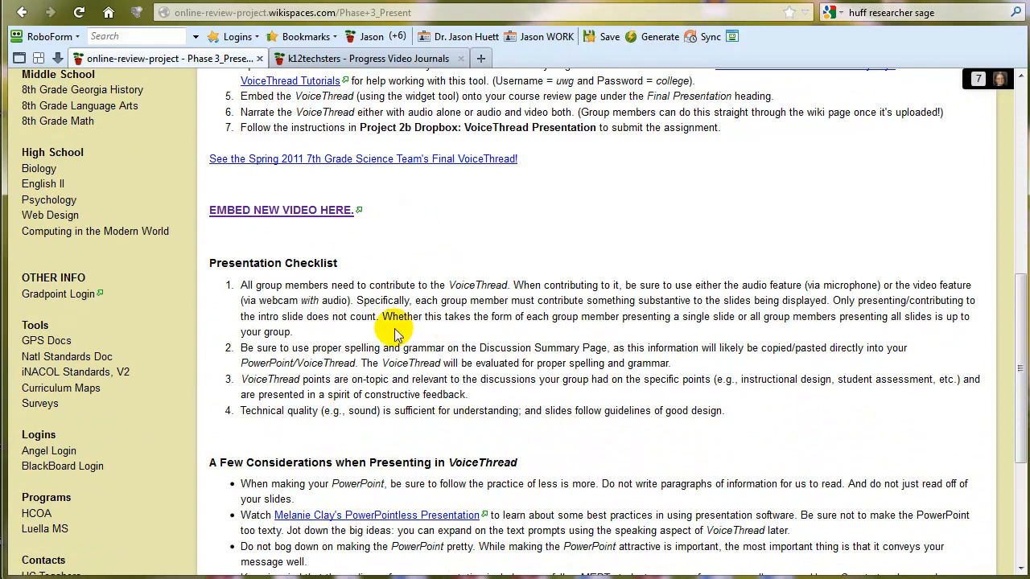
scroll(down, 3)
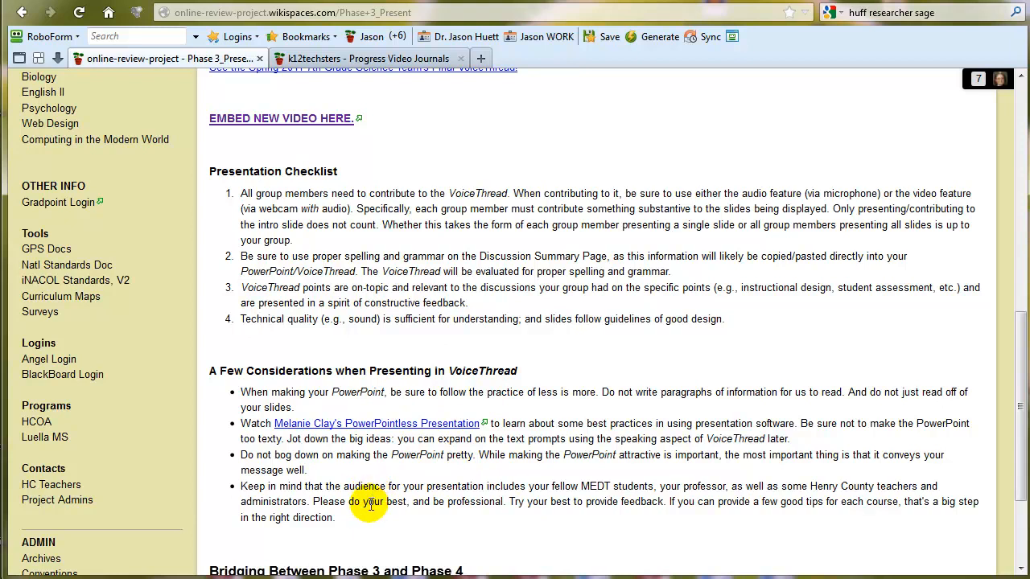
mouse_move(454, 470)
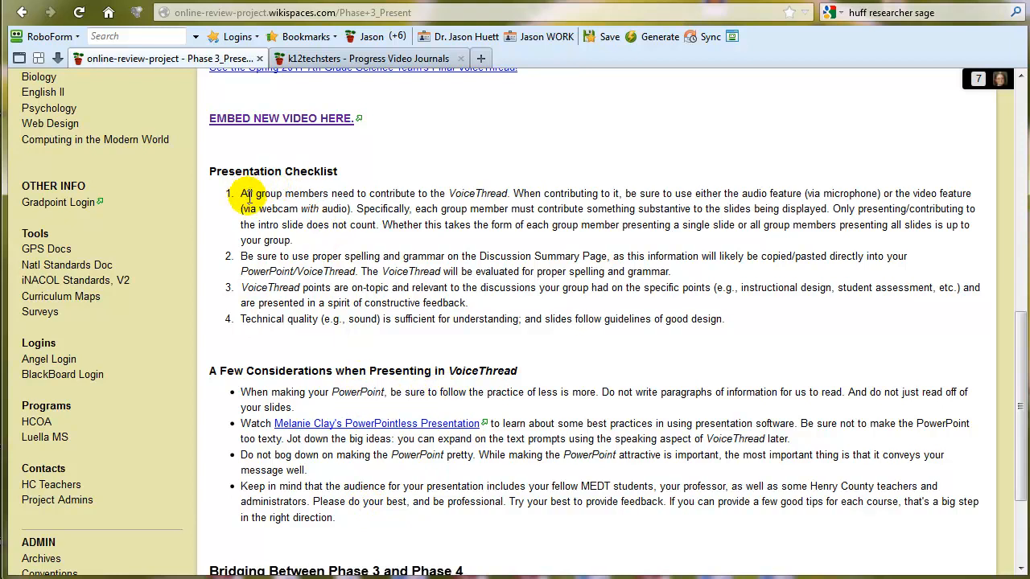
mouse_move(491, 318)
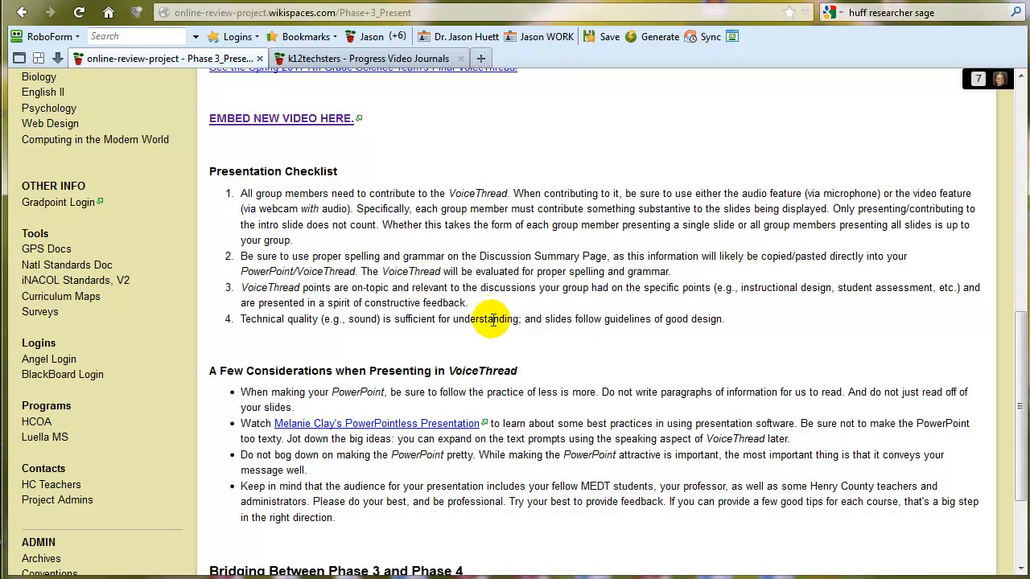